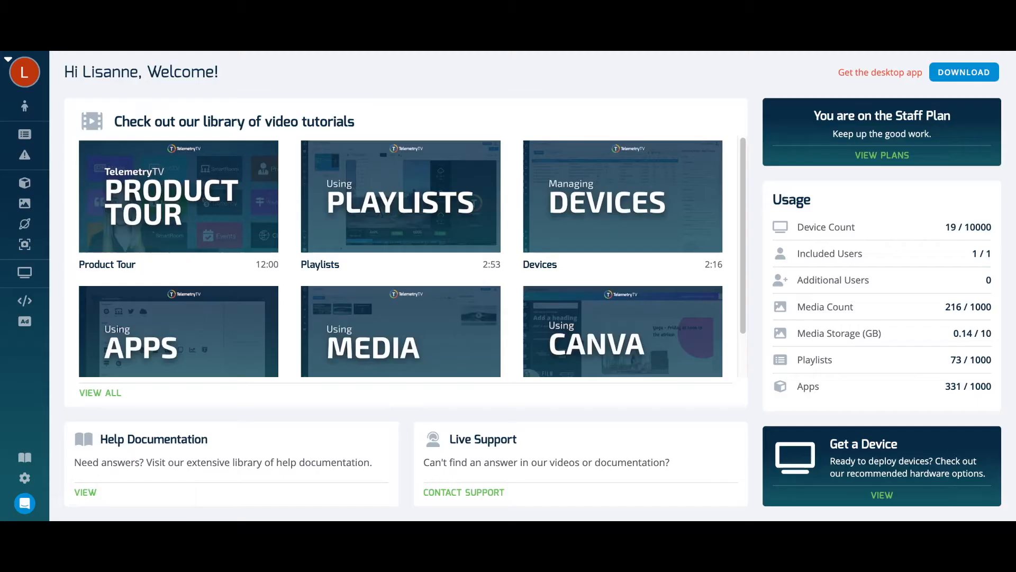
# - Go to Playlists and load Office Playlist 1 on its Office 1 Events page
pyautogui.click(25, 135)
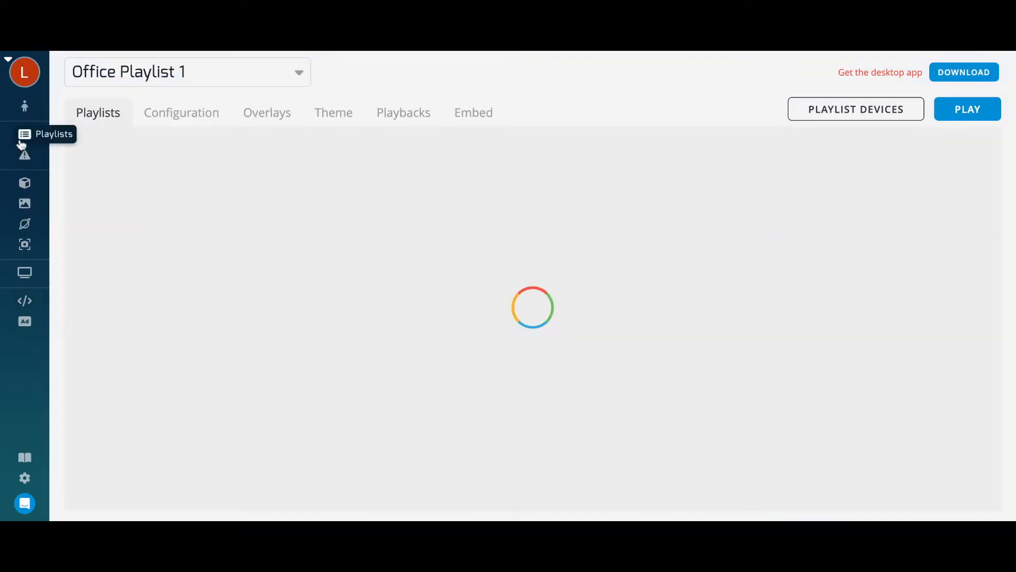
pyautogui.click(24, 135)
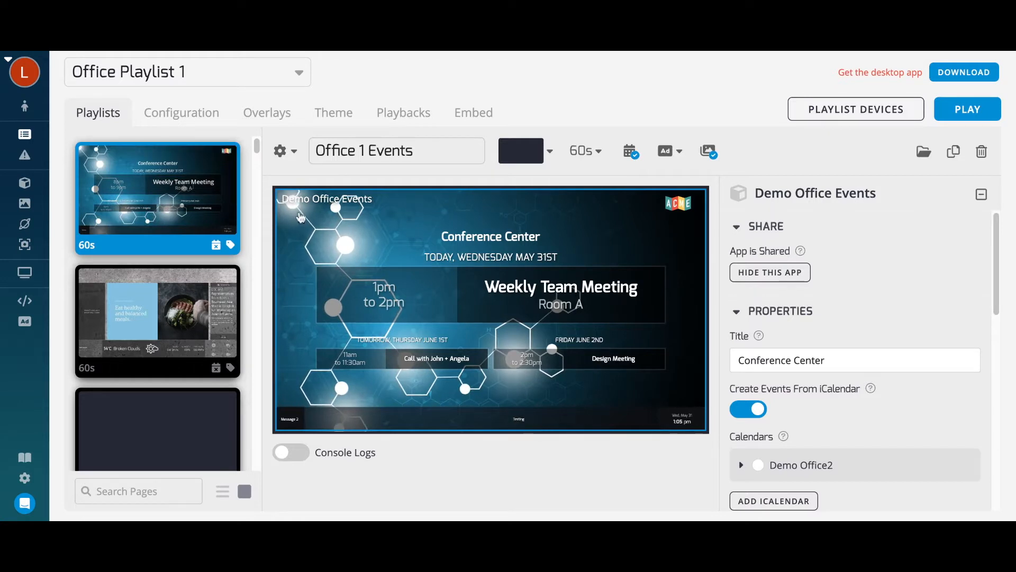
pyautogui.moveTo(650, 221)
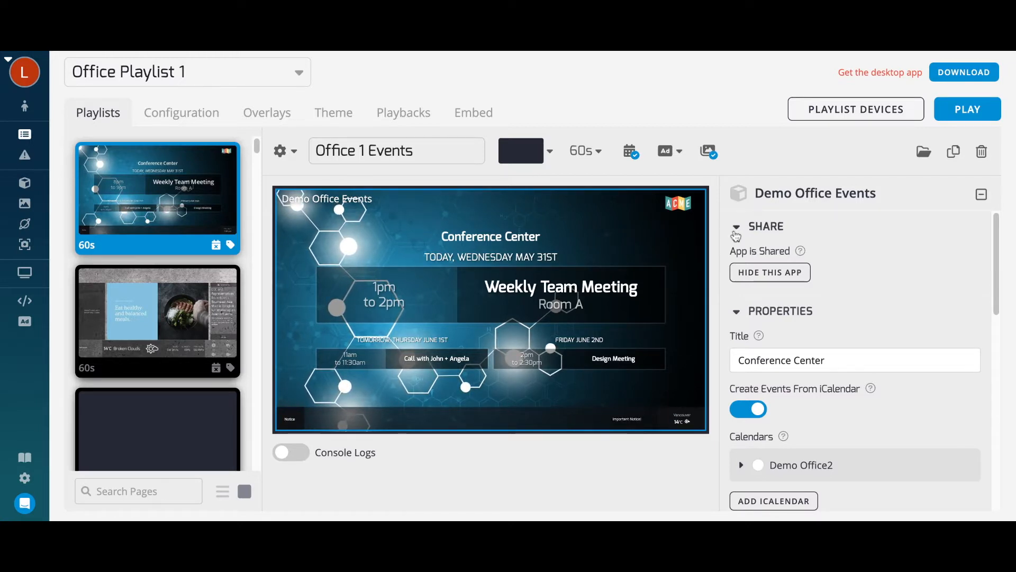
# - Add a new blank 30-second page to Office Playlist 1
pyautogui.click(157, 430)
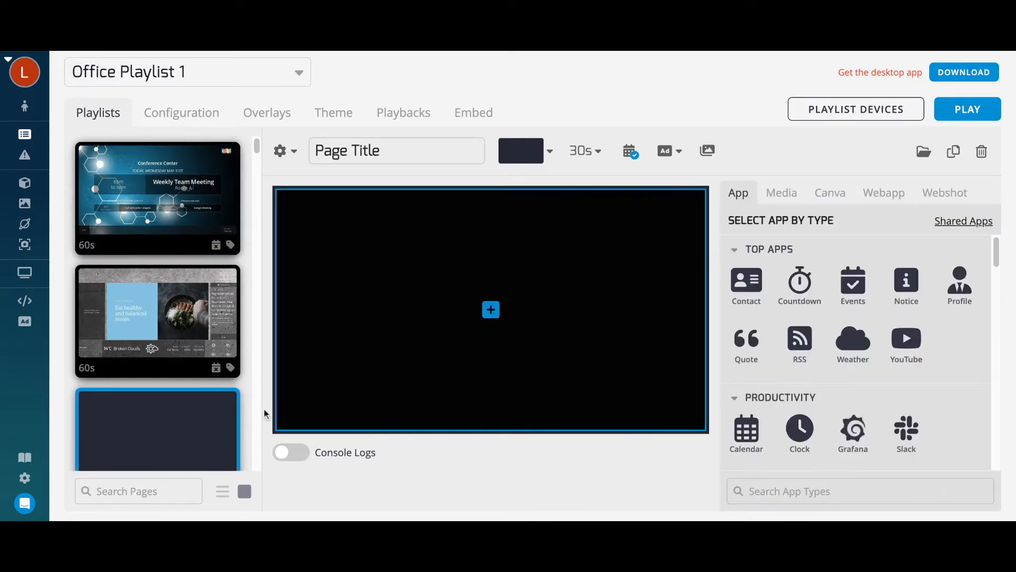
pyautogui.moveTo(287, 410)
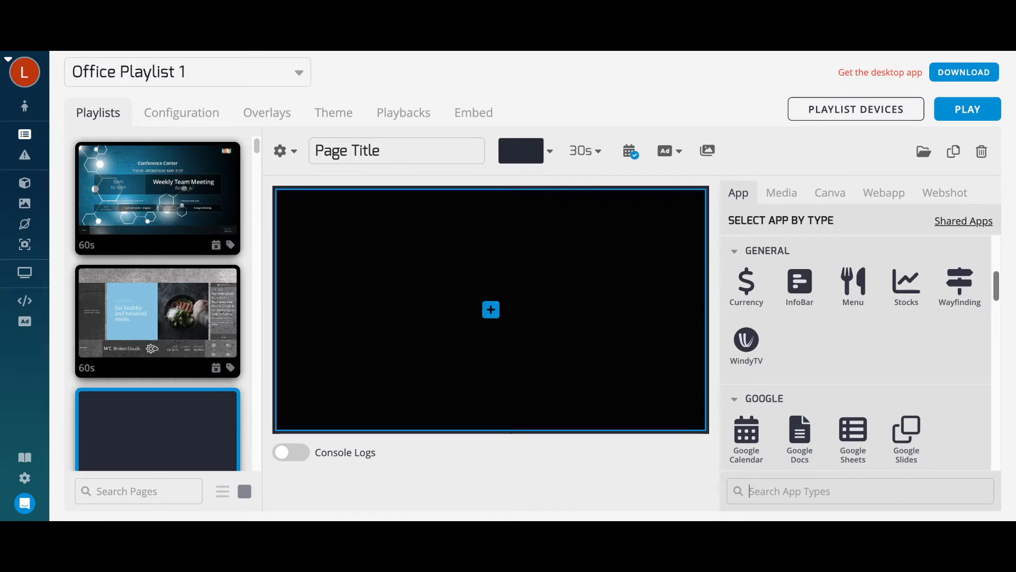
pyautogui.scroll(-3)
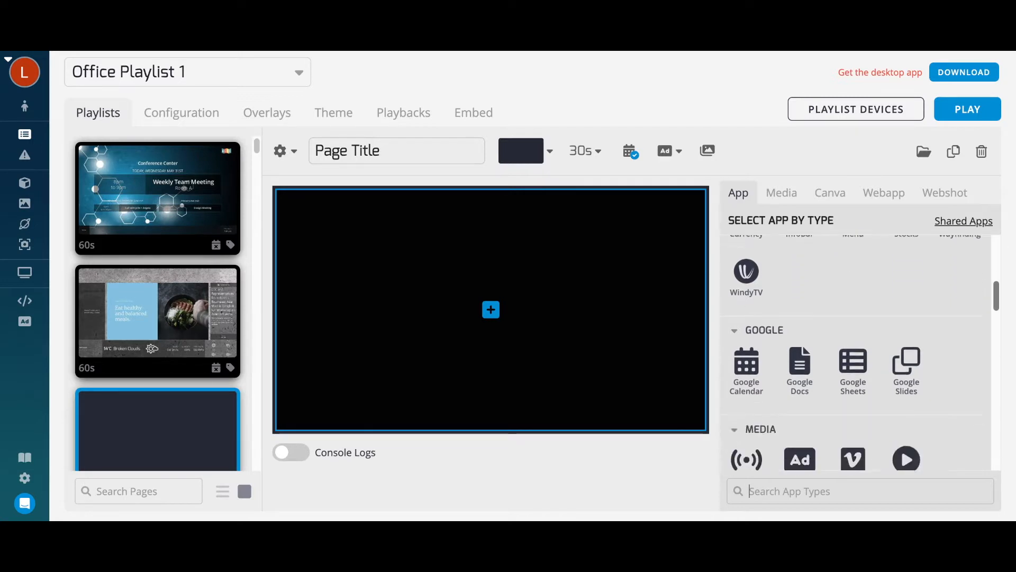
pyautogui.scroll(-3)
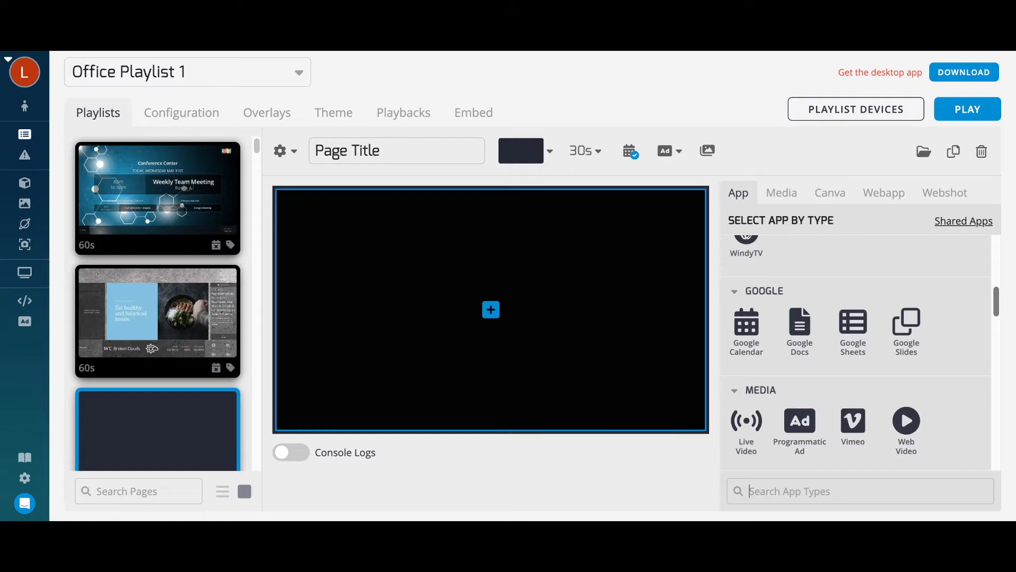
pyautogui.scroll(-3)
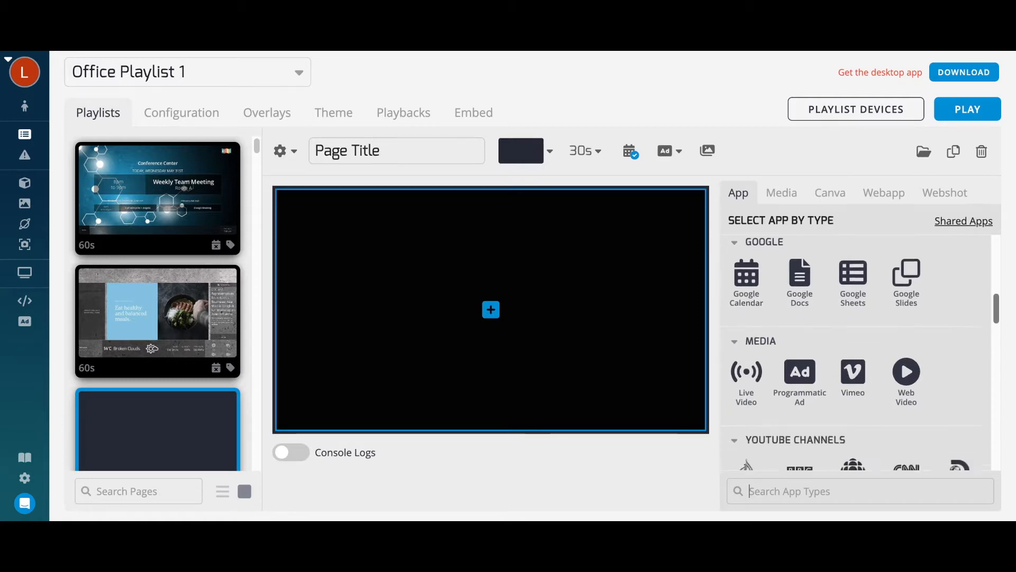
pyautogui.scroll(-3)
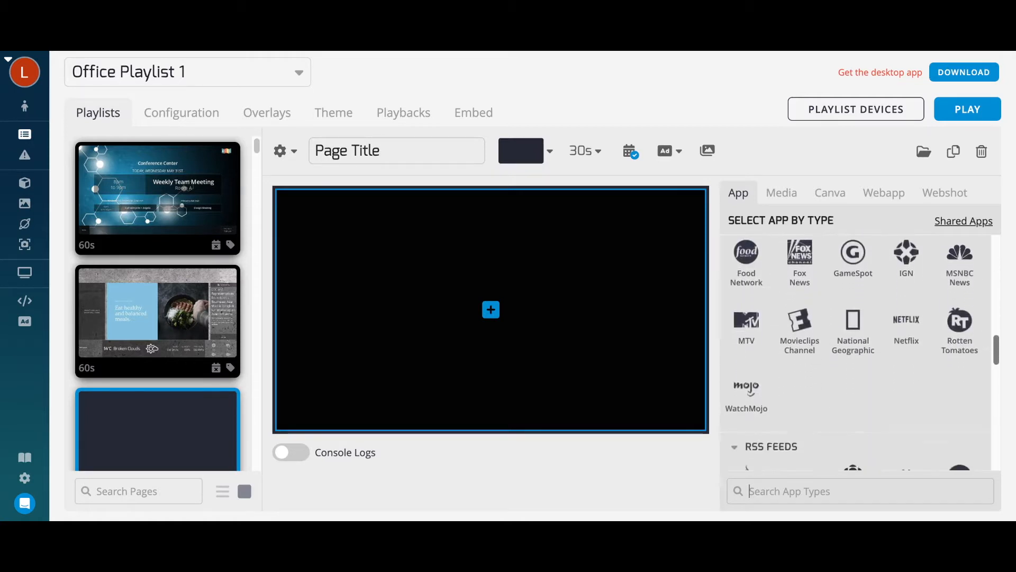
pyautogui.scroll(-3)
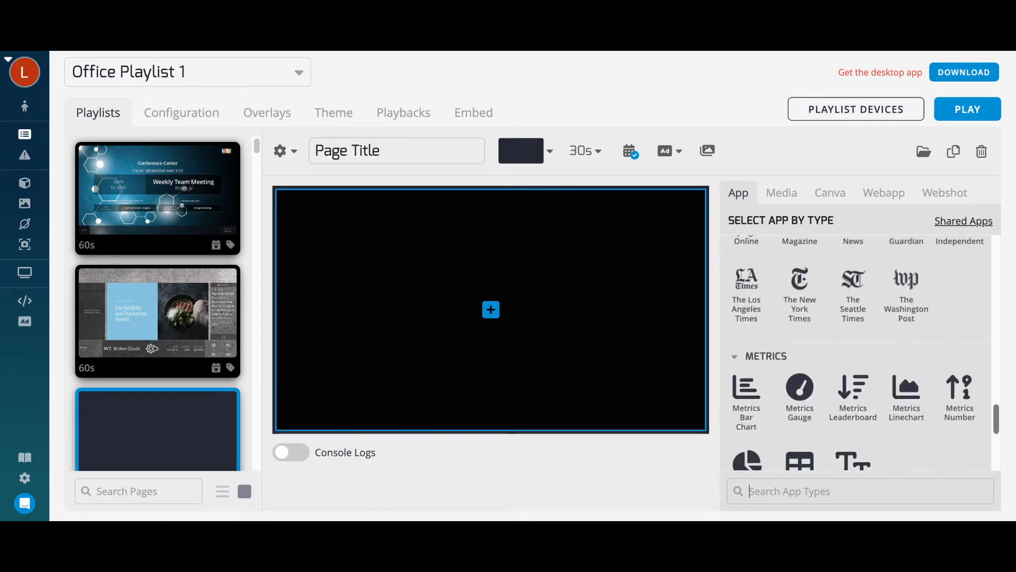
pyautogui.scroll(-3)
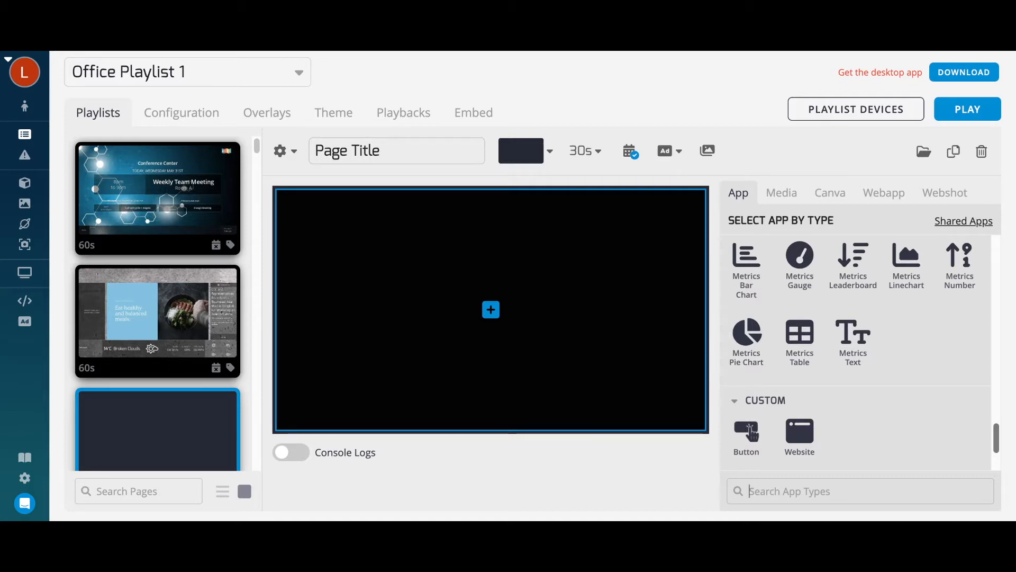
pyautogui.moveTo(980, 408)
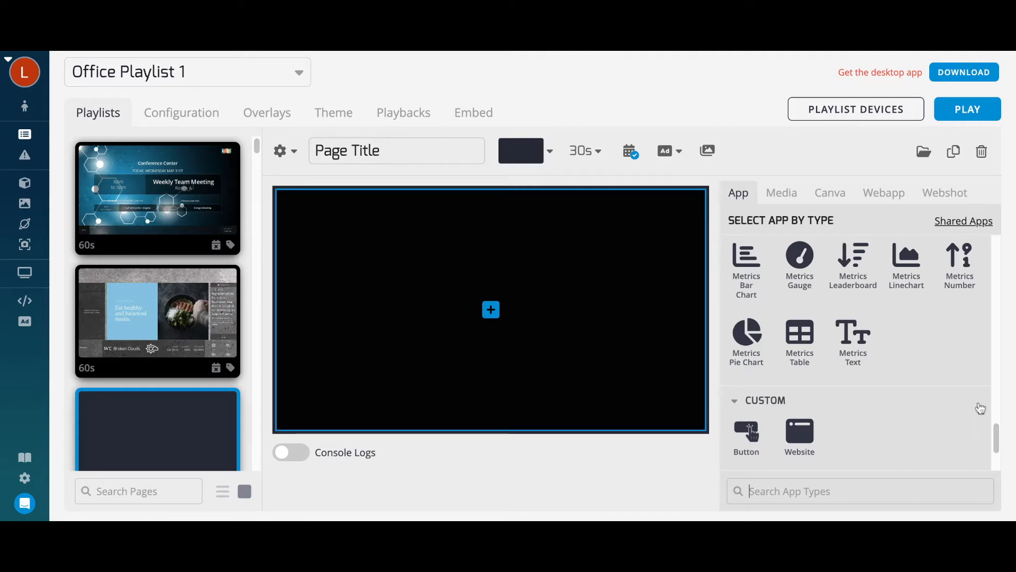
# - Place the shared ABC Weather app (Red Deer) on the new page from Shared Apps
pyautogui.click(963, 220)
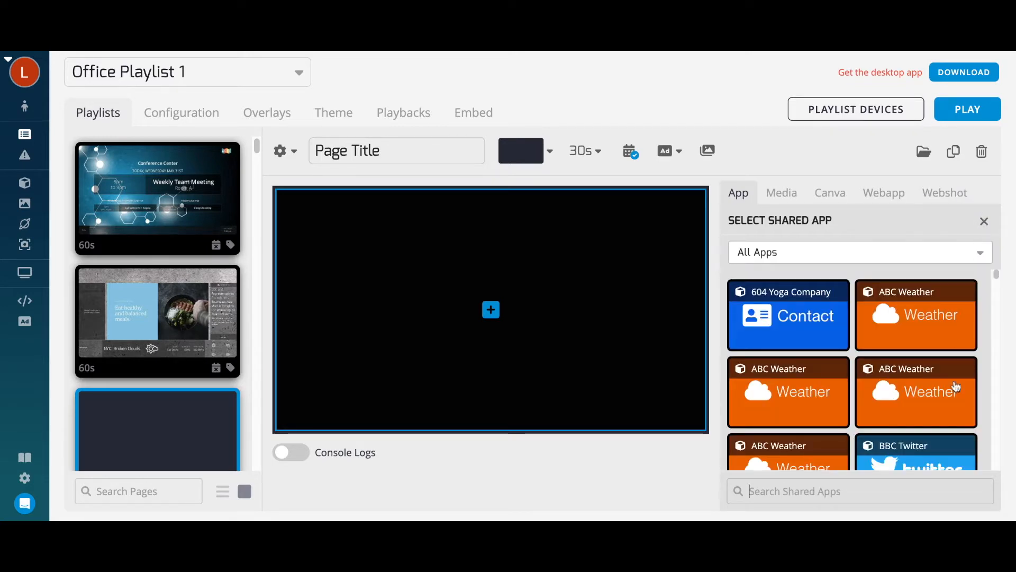
pyautogui.click(915, 391)
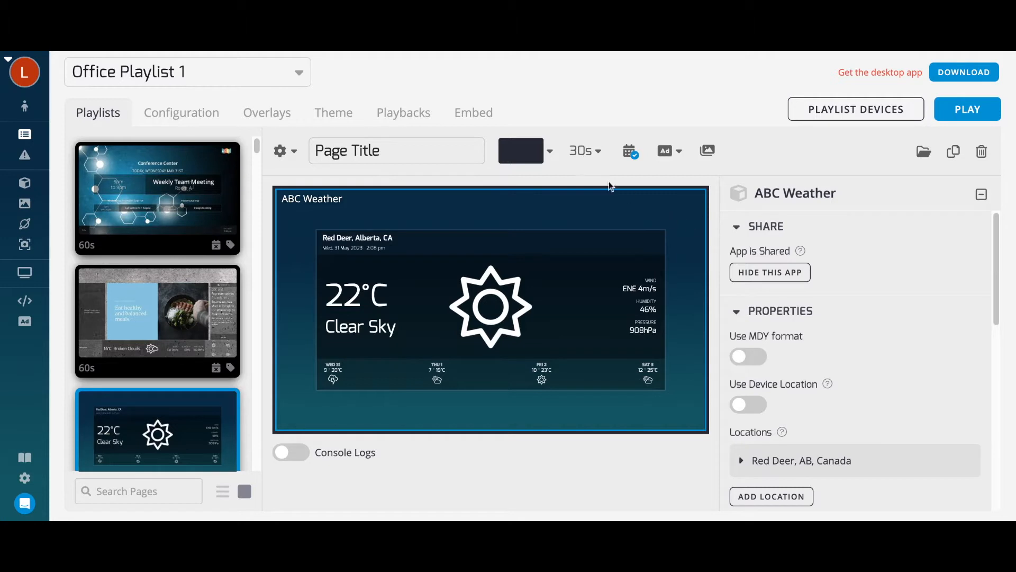
pyautogui.click(549, 150)
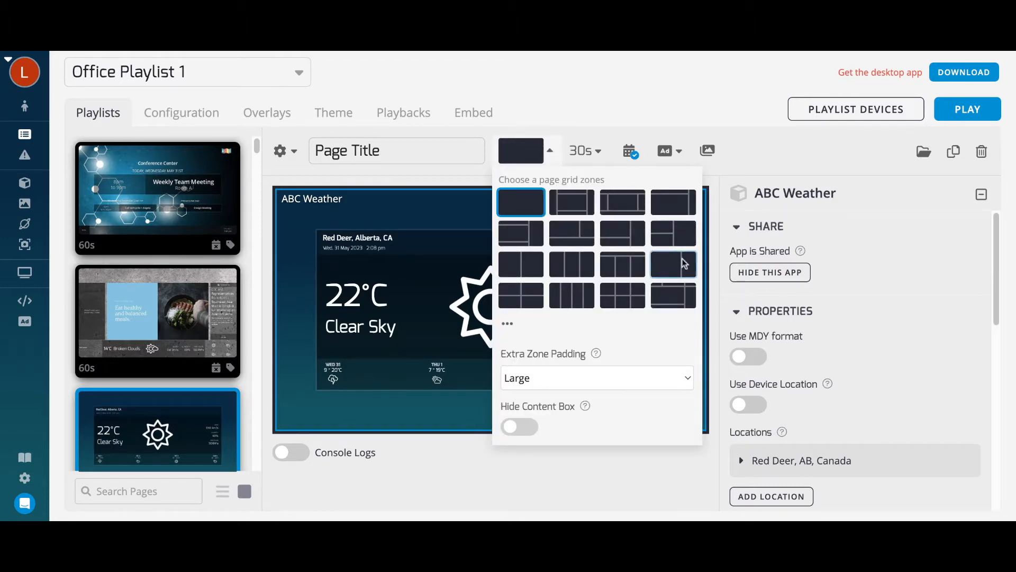
# - Split the page into two side-by-side zones, then go to the Media library
pyautogui.click(674, 263)
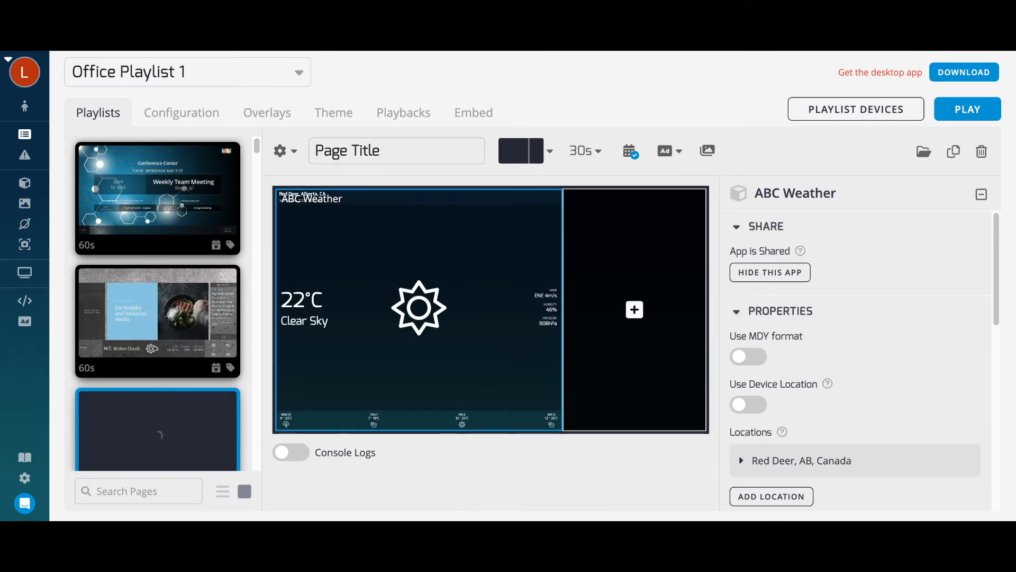
pyautogui.moveTo(562, 240)
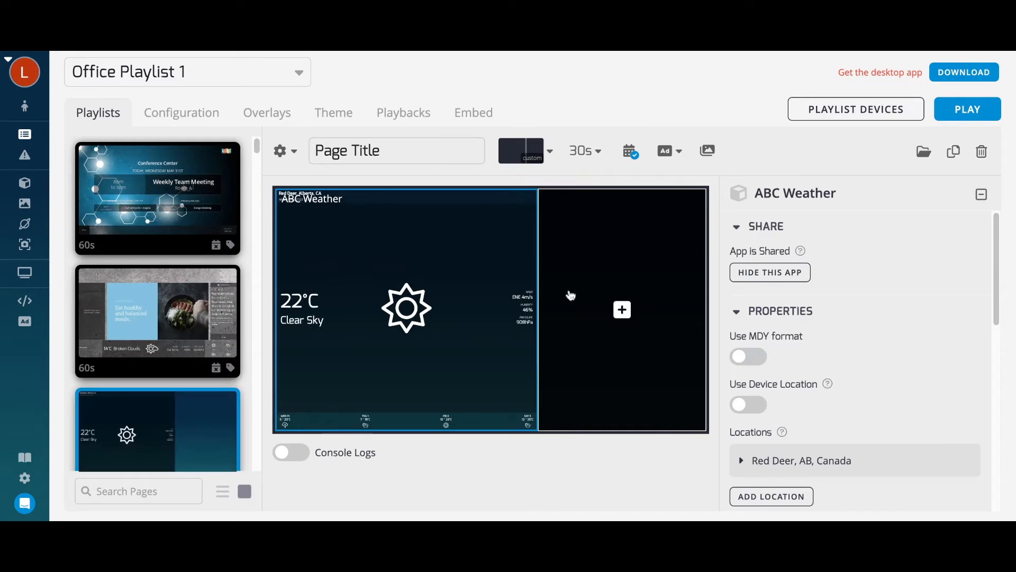
pyautogui.moveTo(552, 264)
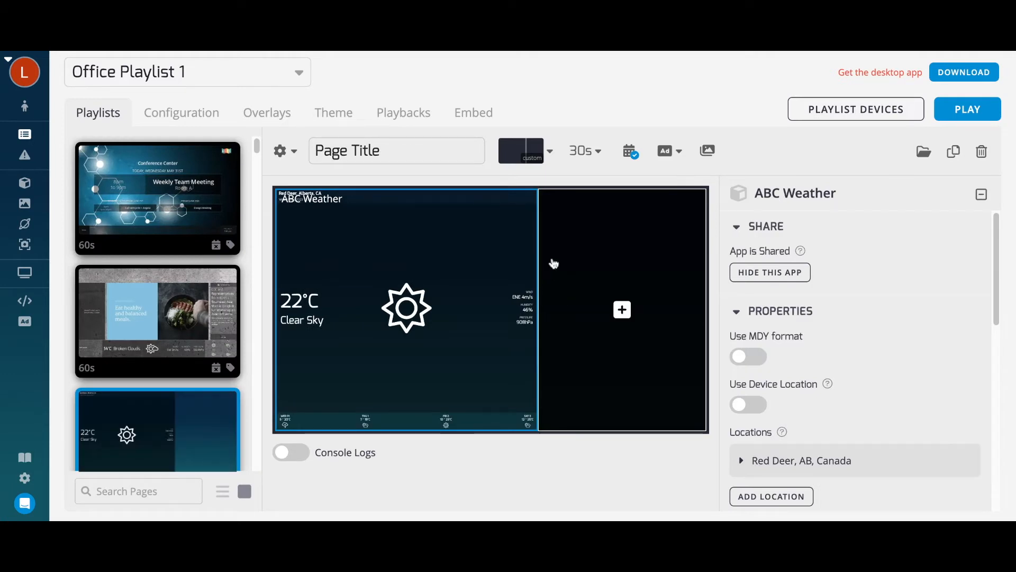
pyautogui.click(549, 150)
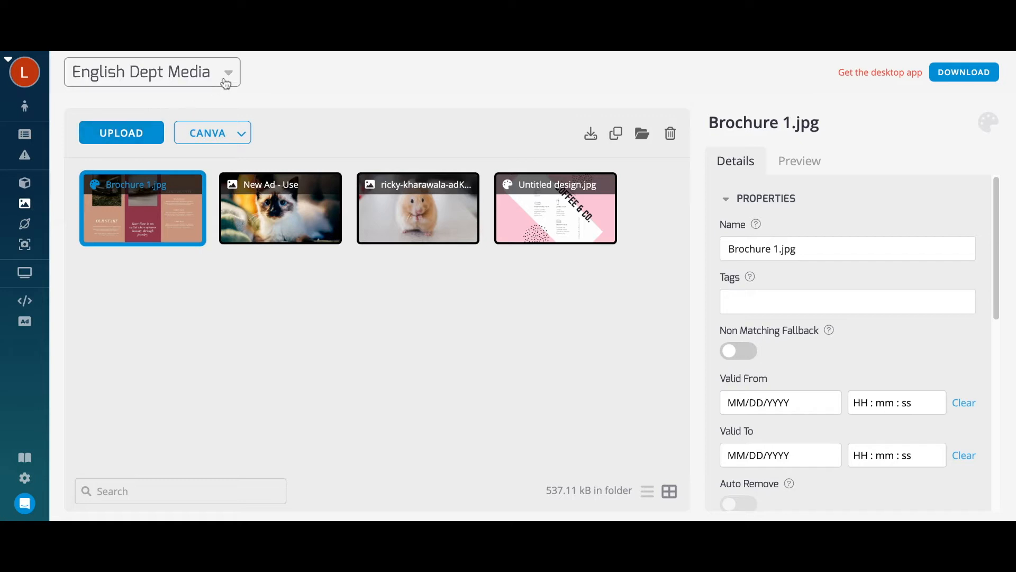
# - Dismiss the Upload Media dialog without uploading and return to Office Playlist 1
pyautogui.click(152, 72)
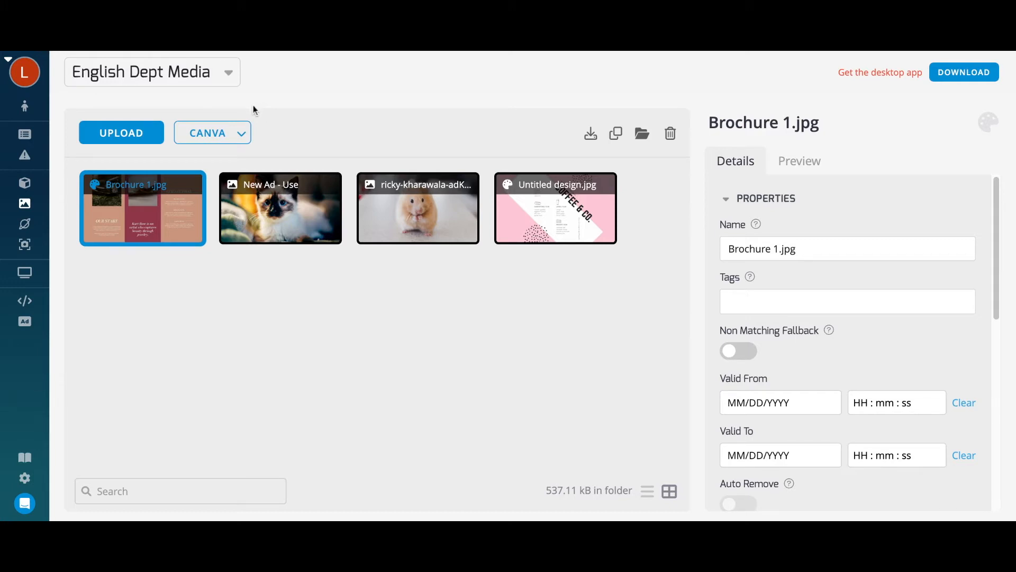
pyautogui.click(121, 132)
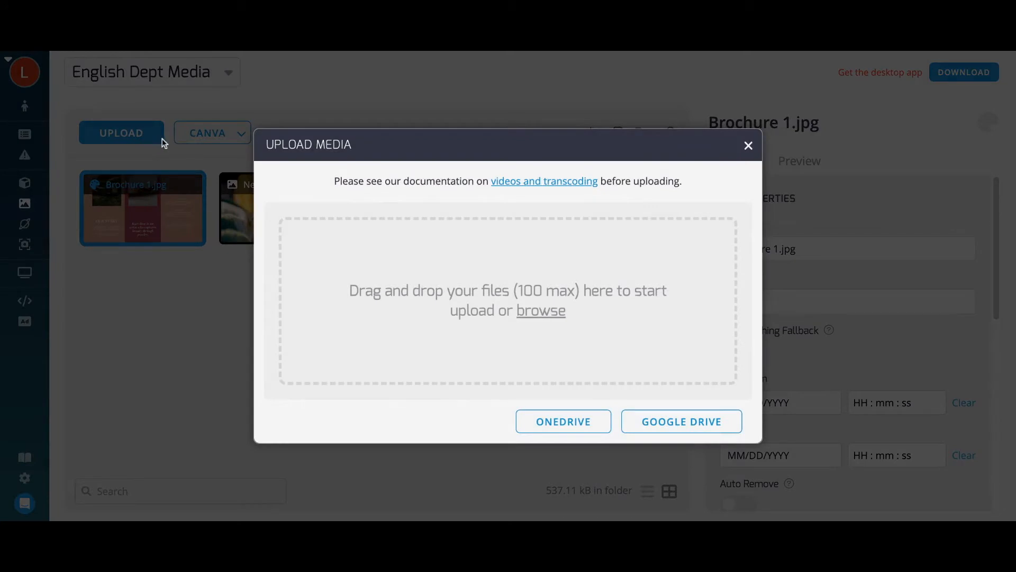
pyautogui.moveTo(211, 148)
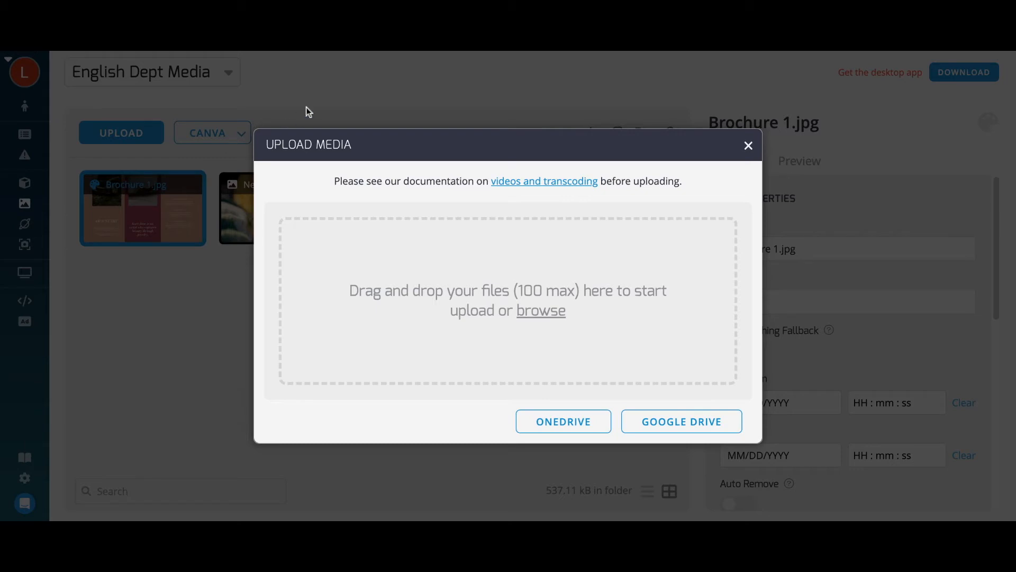
pyautogui.click(748, 145)
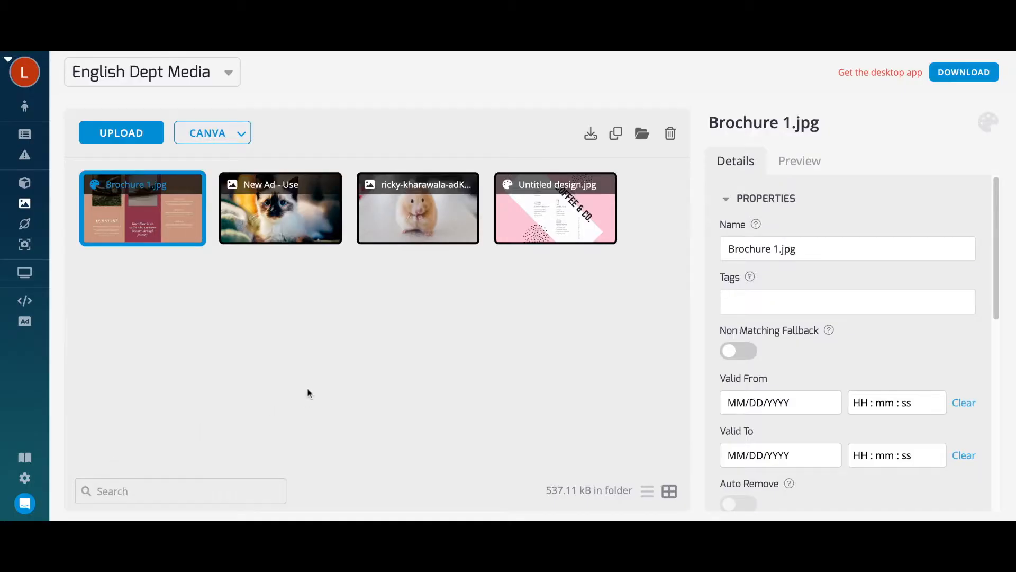
pyautogui.click(25, 134)
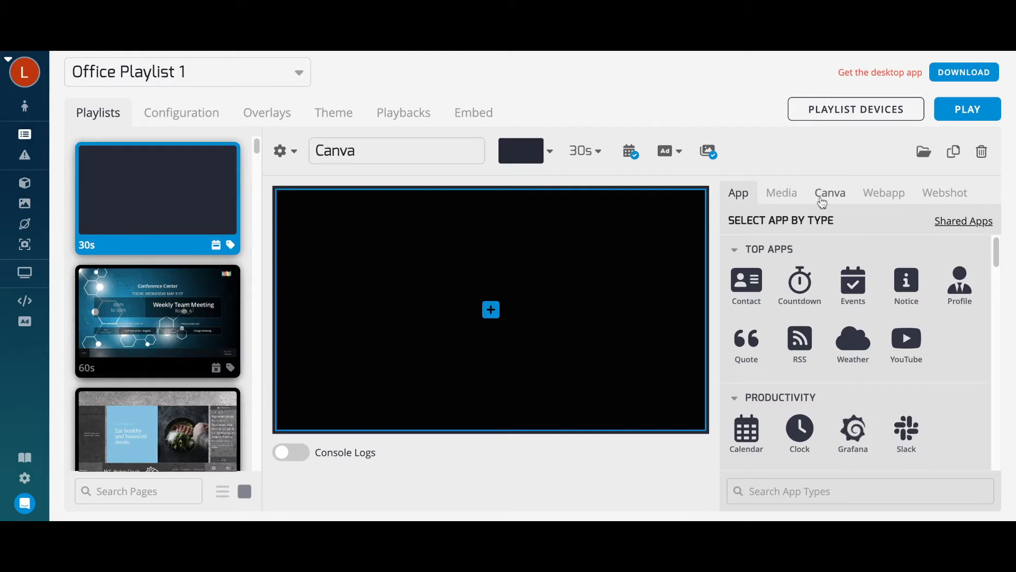
# - Start a blank Canva design for the new Canva page
pyautogui.click(830, 192)
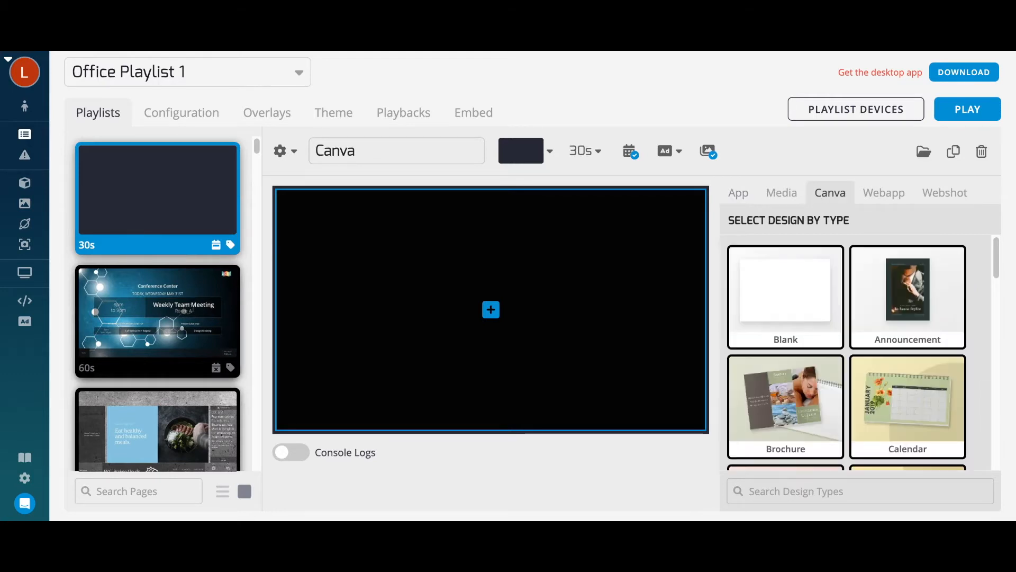
pyautogui.click(490, 309)
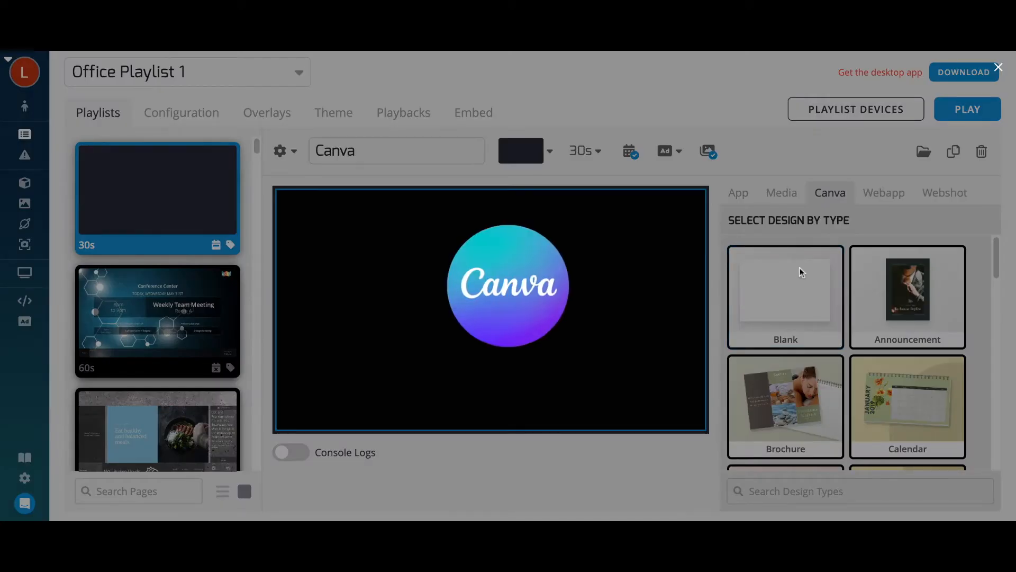
pyautogui.click(785, 290)
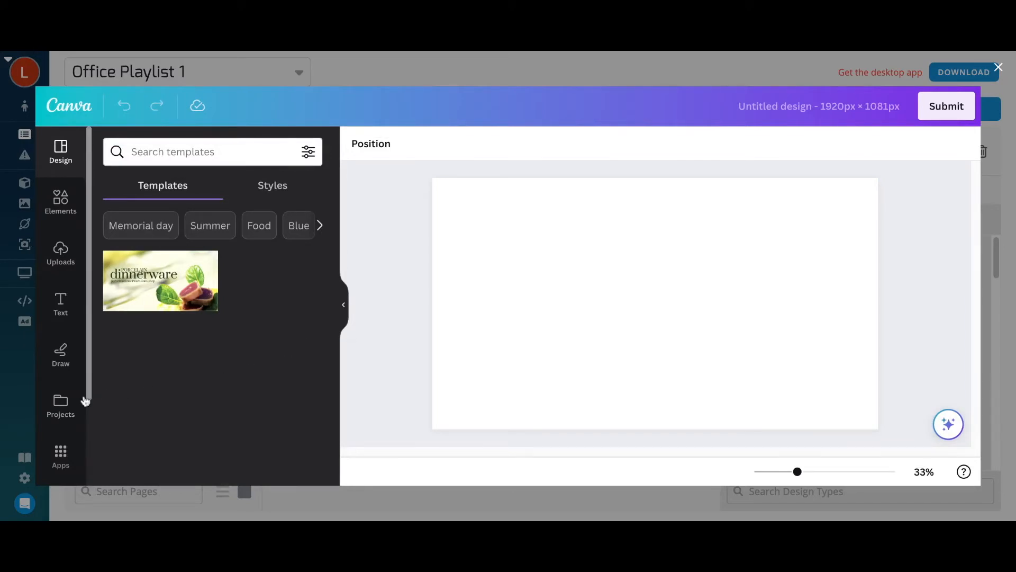
# - Load the Green Modern Spring Super Sale design from Projects > share onto the canvas
pyautogui.click(60, 405)
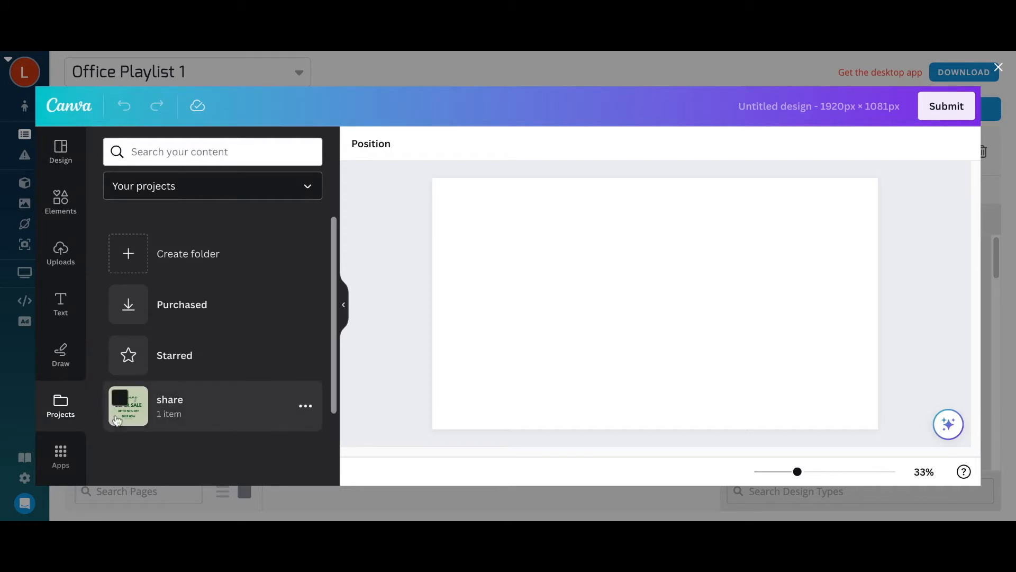
pyautogui.click(169, 406)
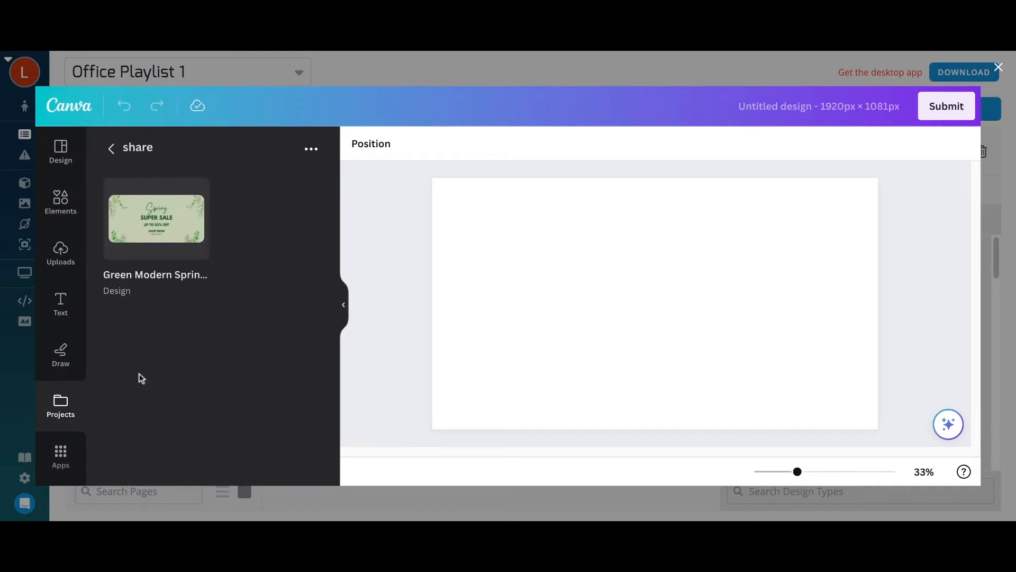
pyautogui.click(157, 218)
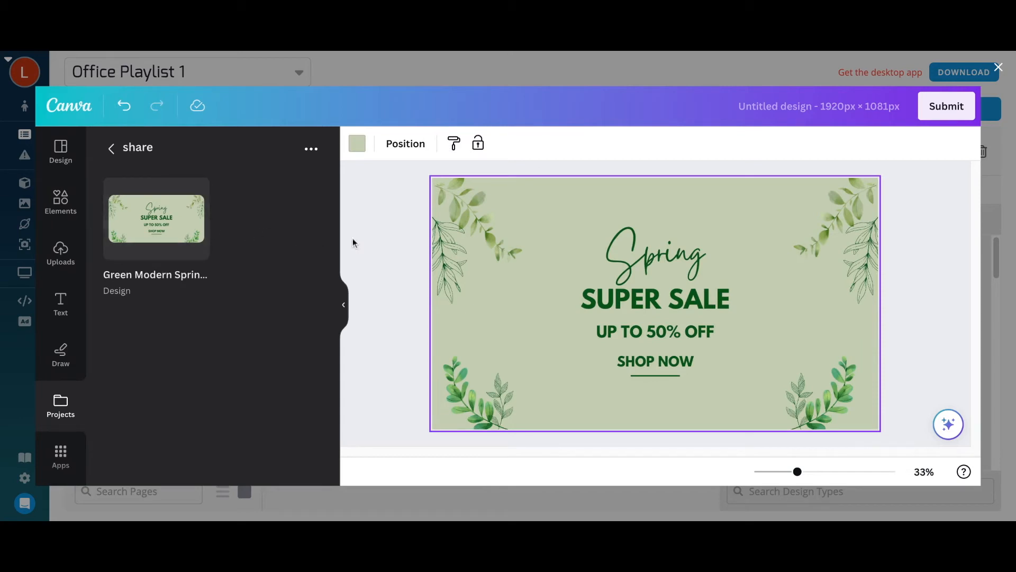
pyautogui.moveTo(945, 106)
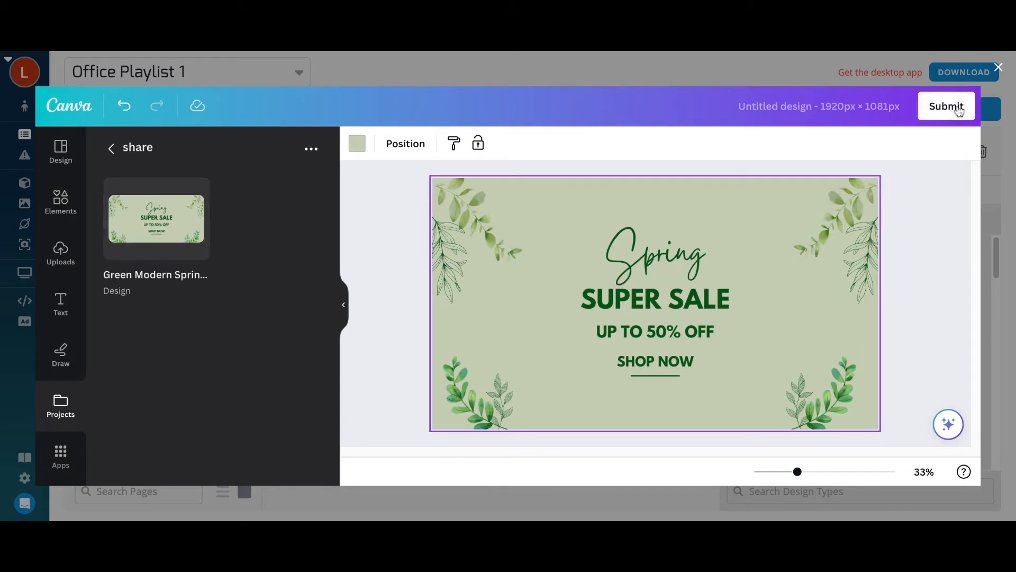
# - Submit the Spring Super Sale design back to the TelemetryTV Canva page
pyautogui.click(945, 106)
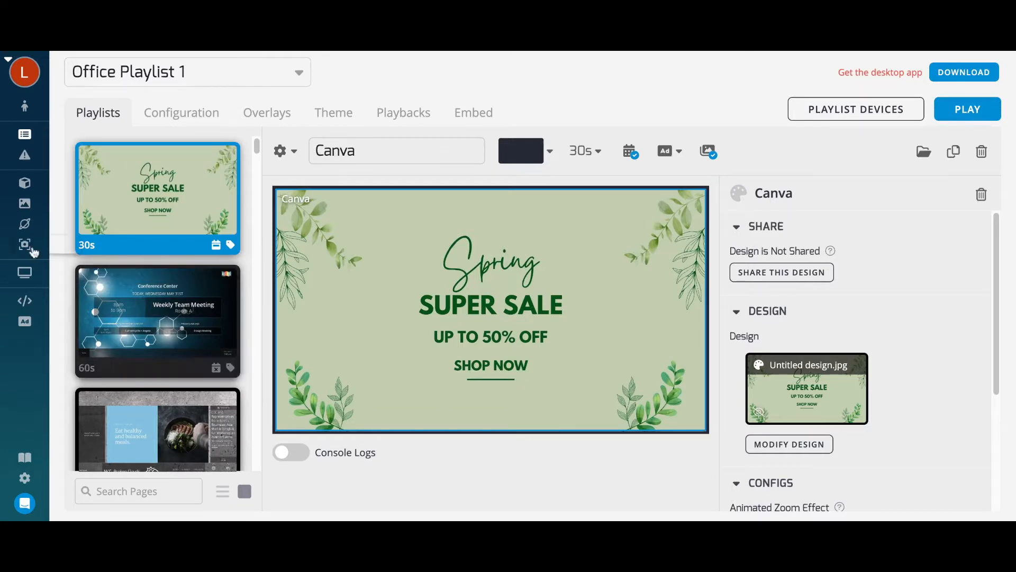
pyautogui.click(25, 224)
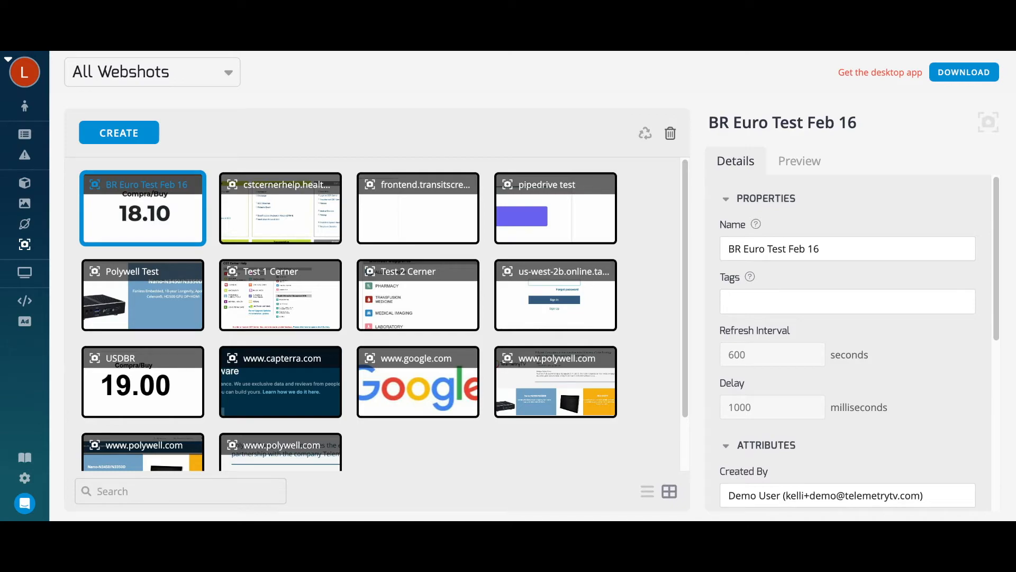
pyautogui.moveTo(24, 133)
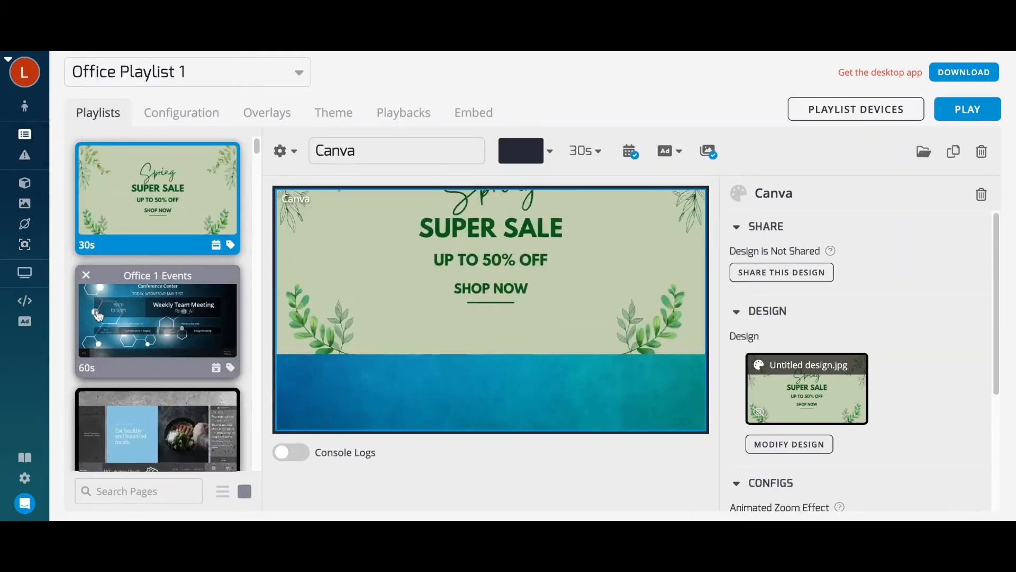
# - Select the Office 1 Events page with the Demo Office Events app
pyautogui.click(157, 320)
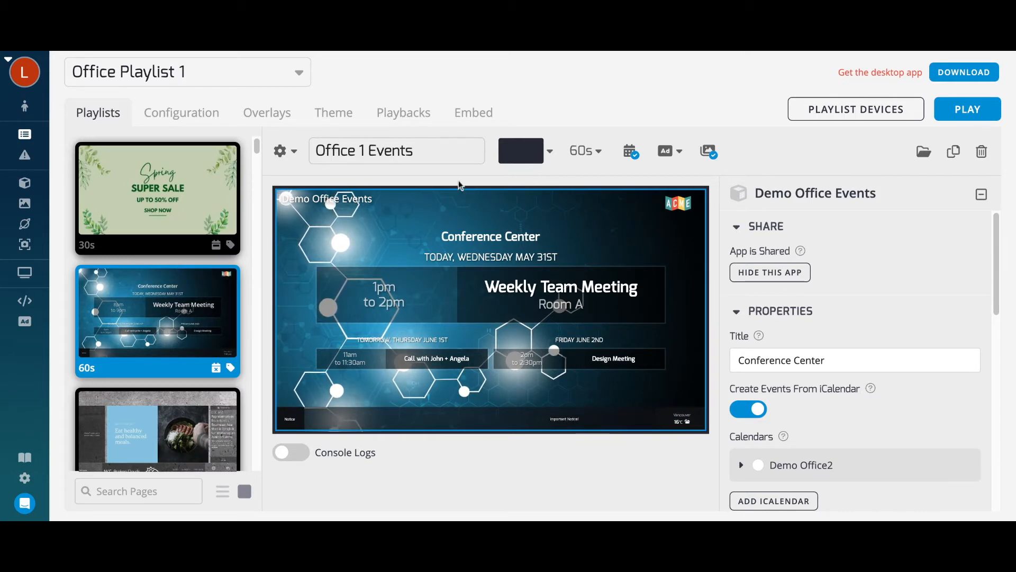
pyautogui.click(581, 150)
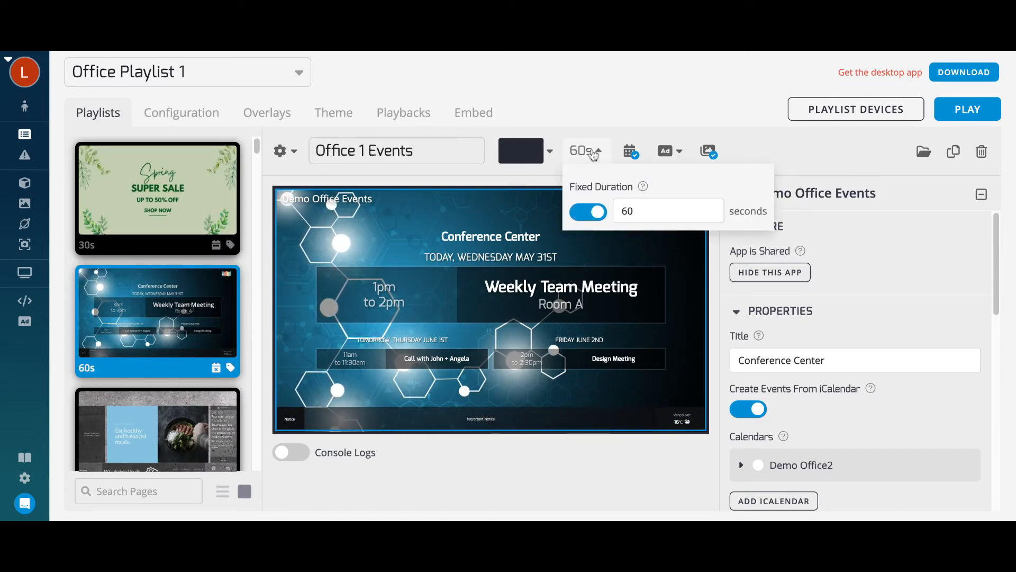
pyautogui.click(597, 151)
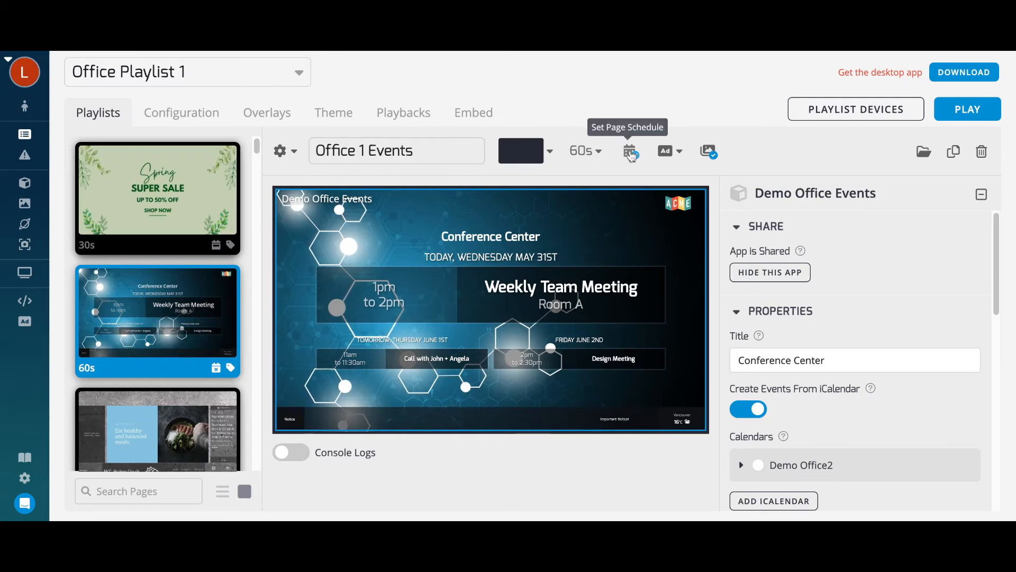
# - Review the page schedule and gear settings, then show the playlist Configuration (Fold Bottom, randomized, 16:9)
pyautogui.click(628, 151)
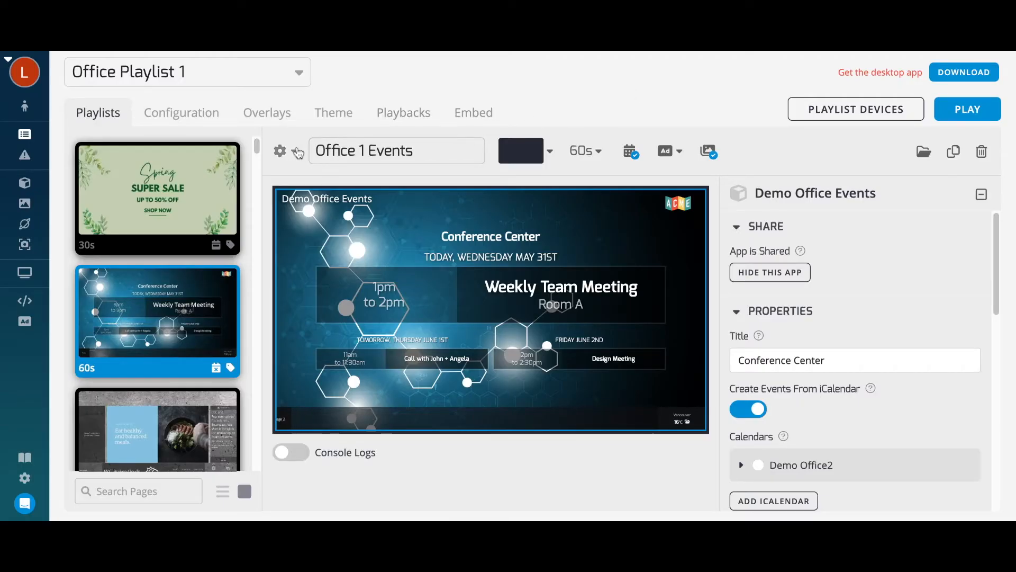
pyautogui.click(279, 151)
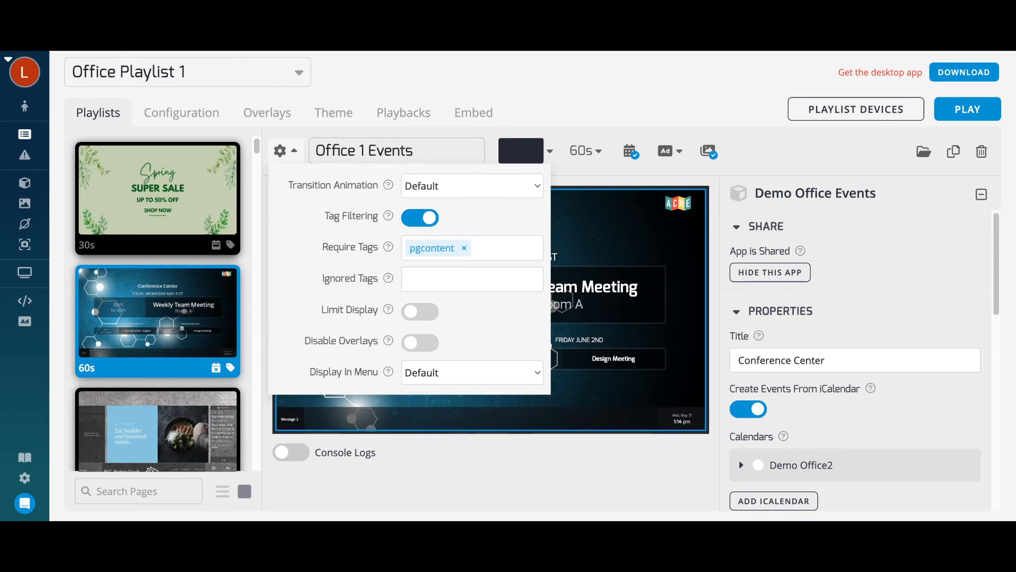
pyautogui.click(181, 112)
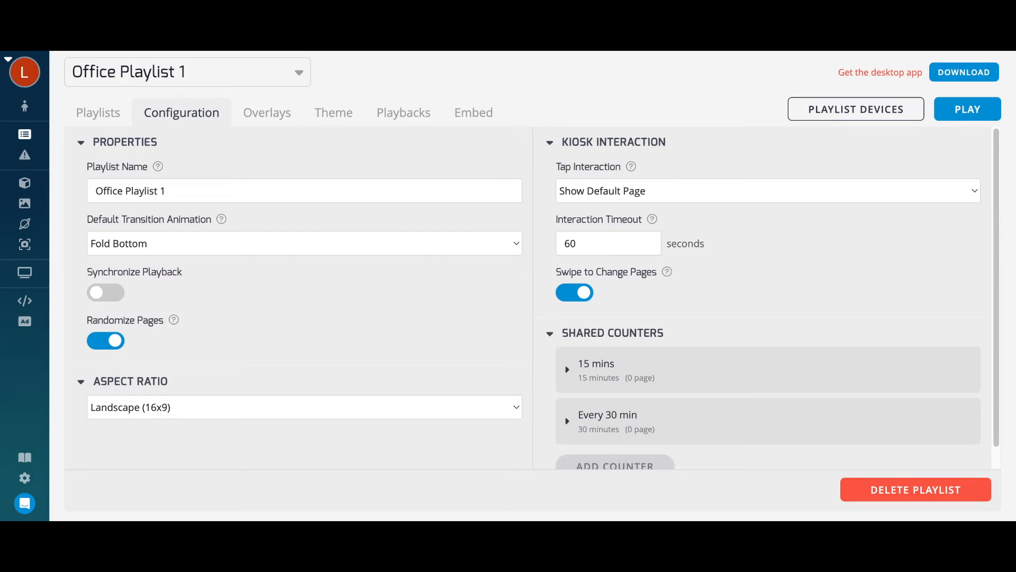
# - Review the playlist's Overlays settings, scrolling through the list
pyautogui.click(266, 112)
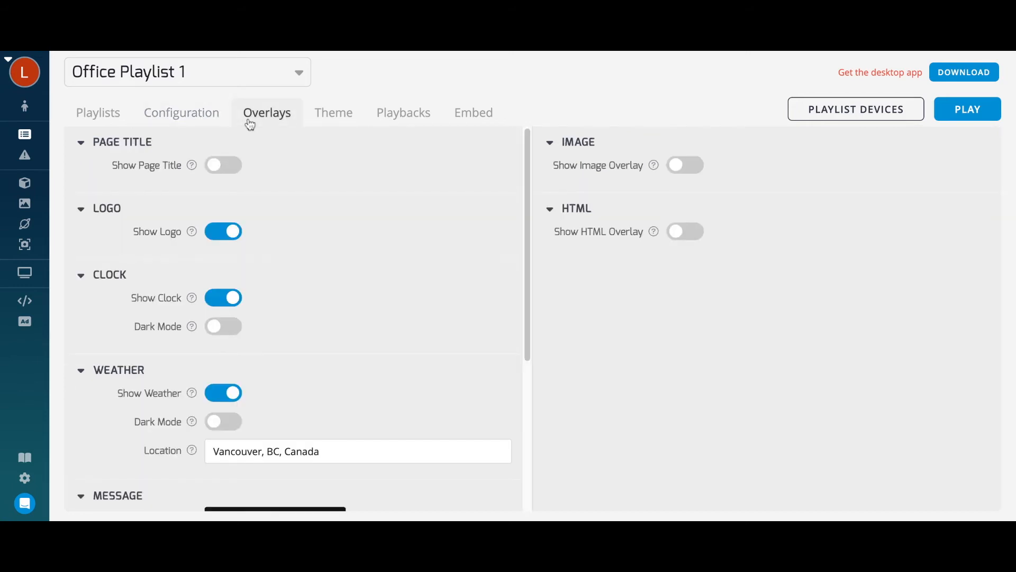
pyautogui.moveTo(414, 176)
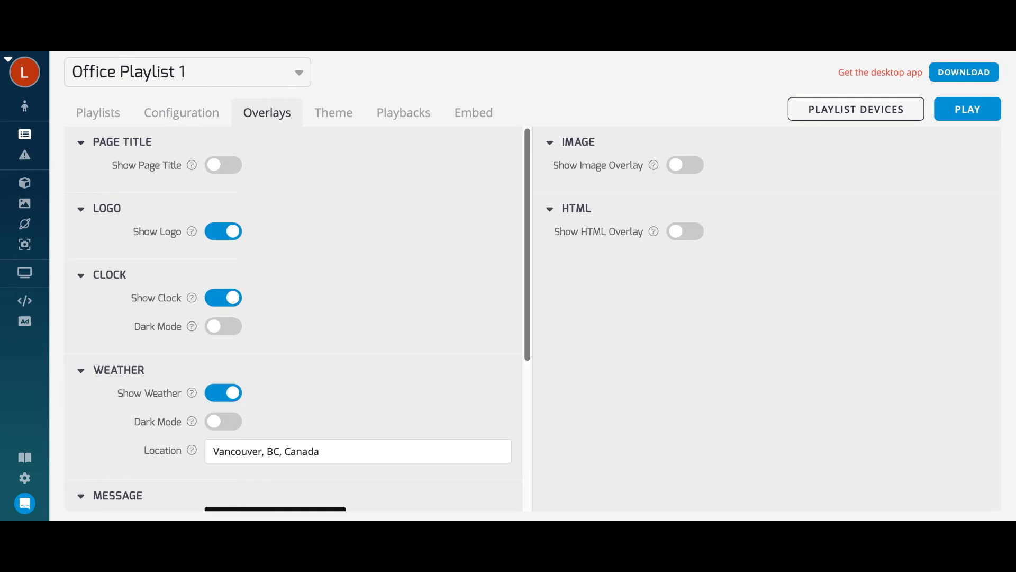
pyautogui.scroll(-3)
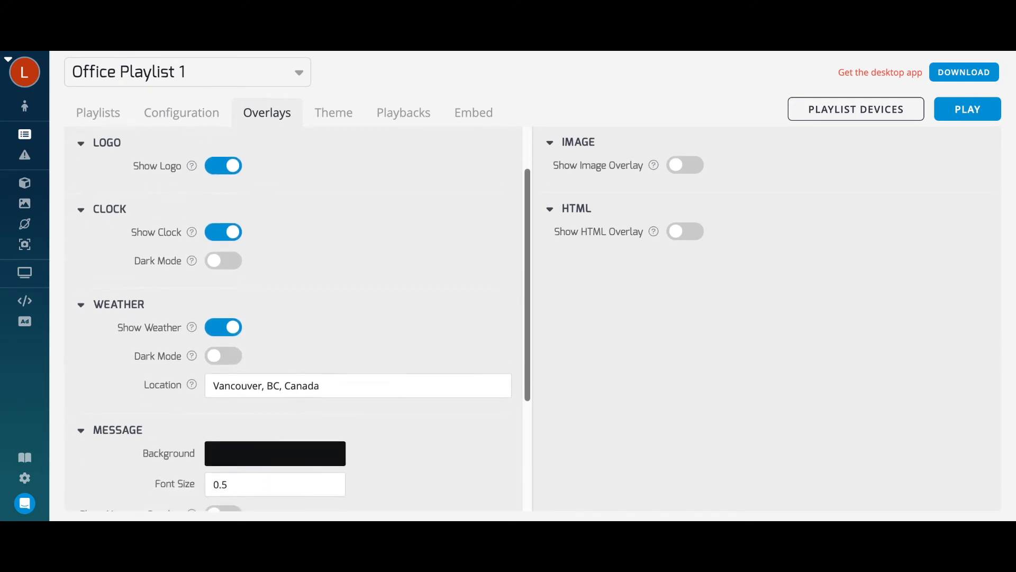
pyautogui.scroll(-3)
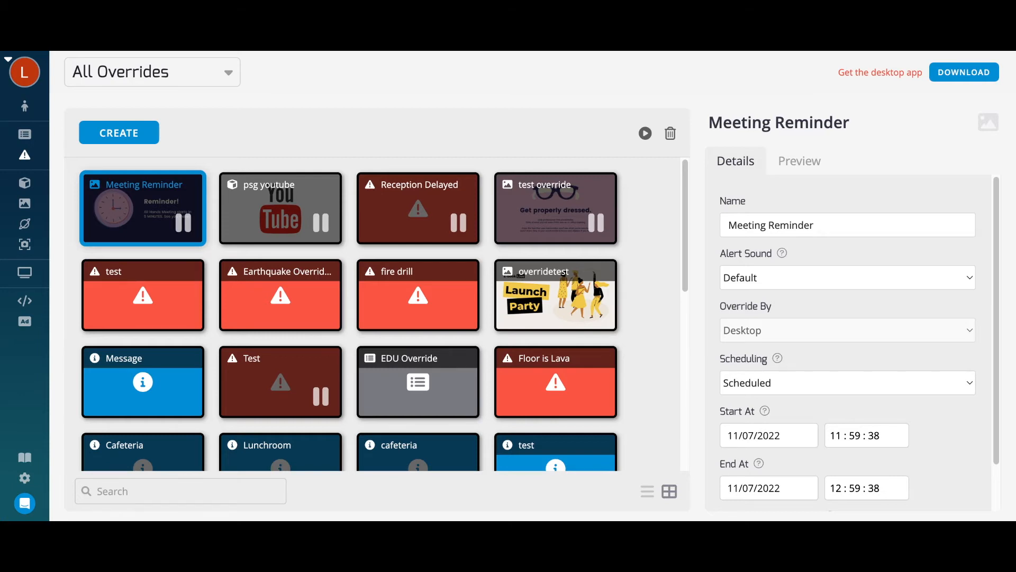
# - Preview the Meeting Reminder, earthquake alert and overridetest overrides in turn
pyautogui.click(799, 161)
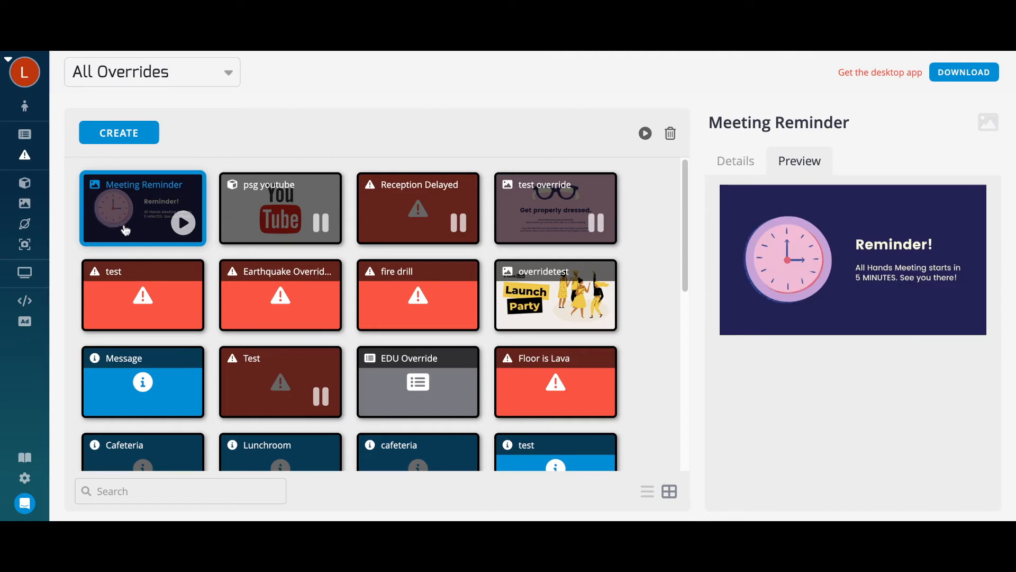
pyautogui.click(280, 295)
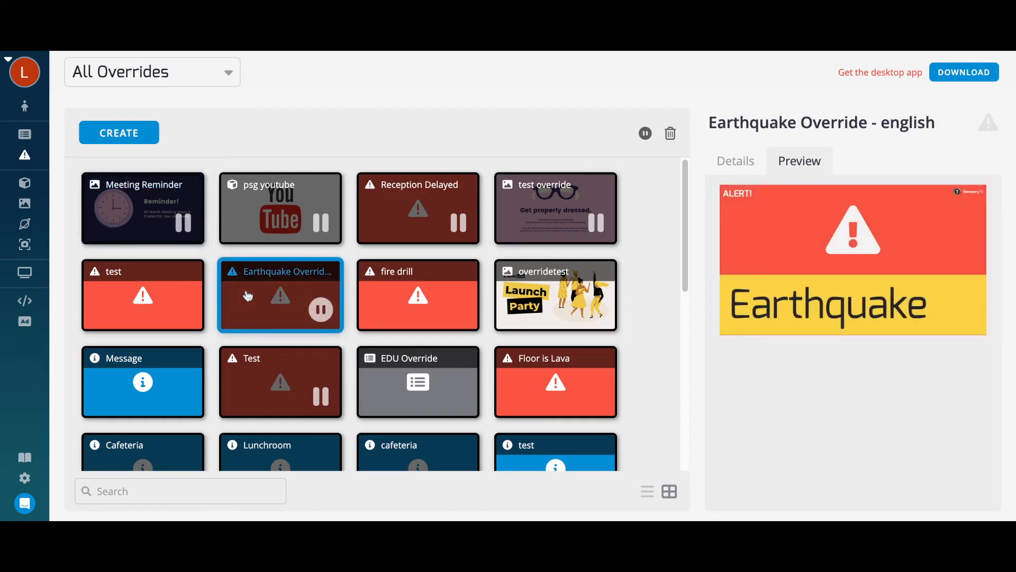
pyautogui.click(555, 295)
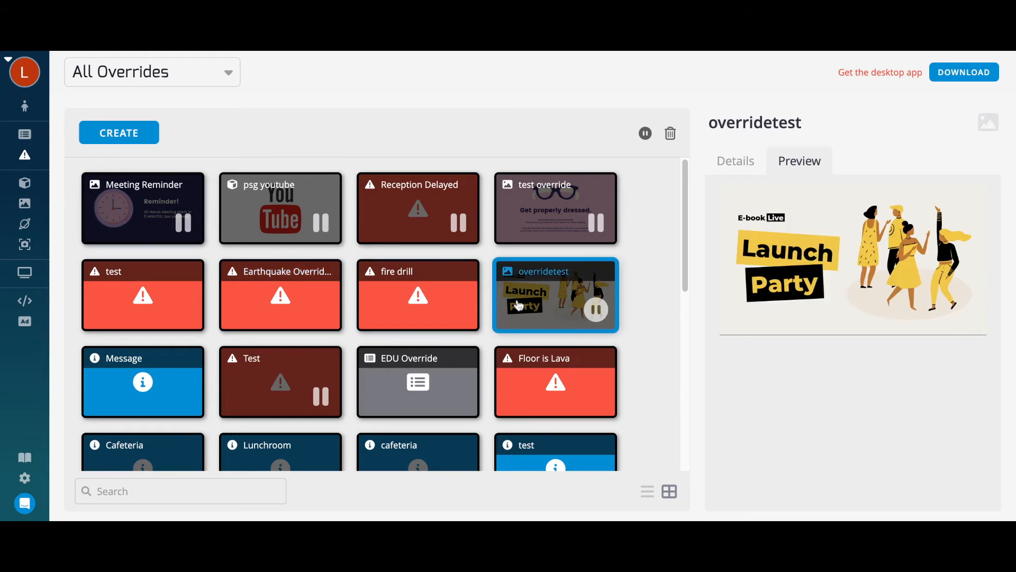
pyautogui.moveTo(517, 305)
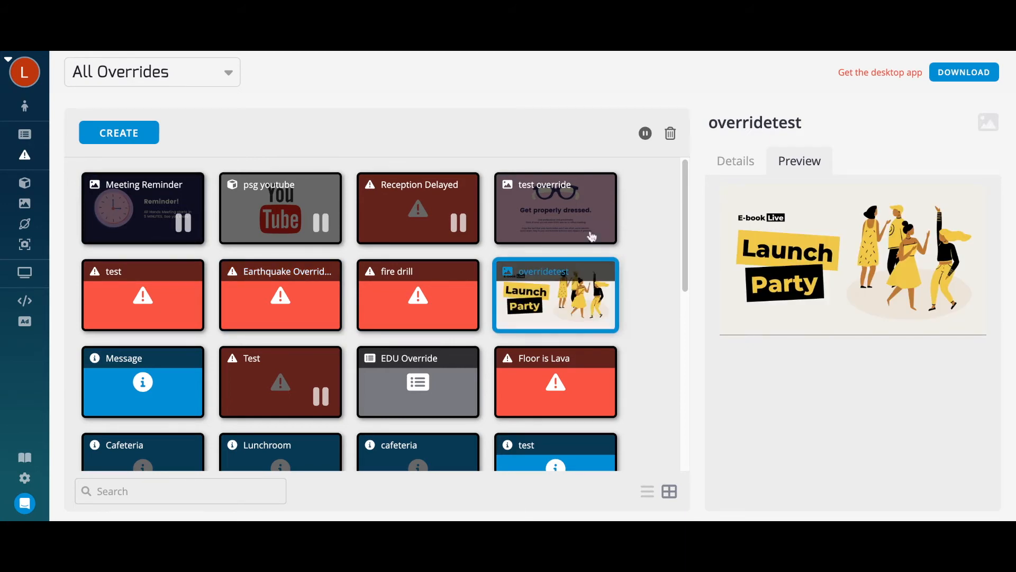
# - Review overridetest's details: device override on 06/08/2022 from 14:10:17 to 15:10:17
pyautogui.click(735, 161)
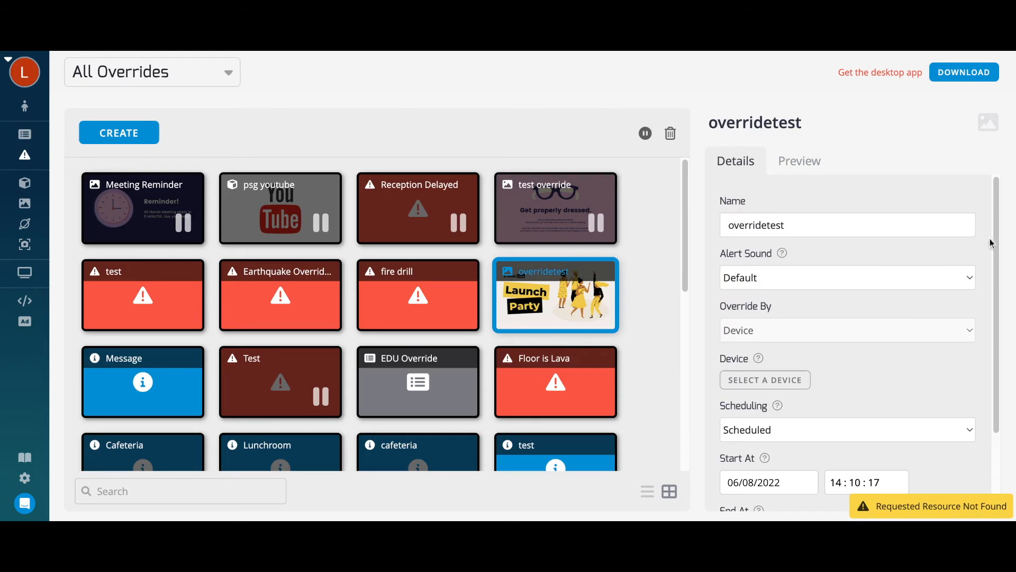
pyautogui.moveTo(1002, 245)
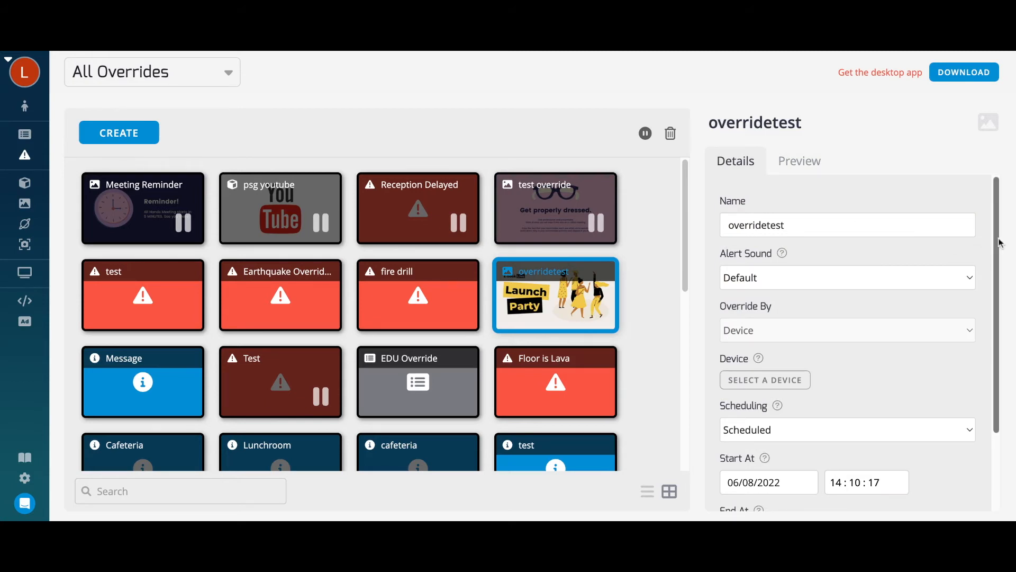
pyautogui.scroll(-3)
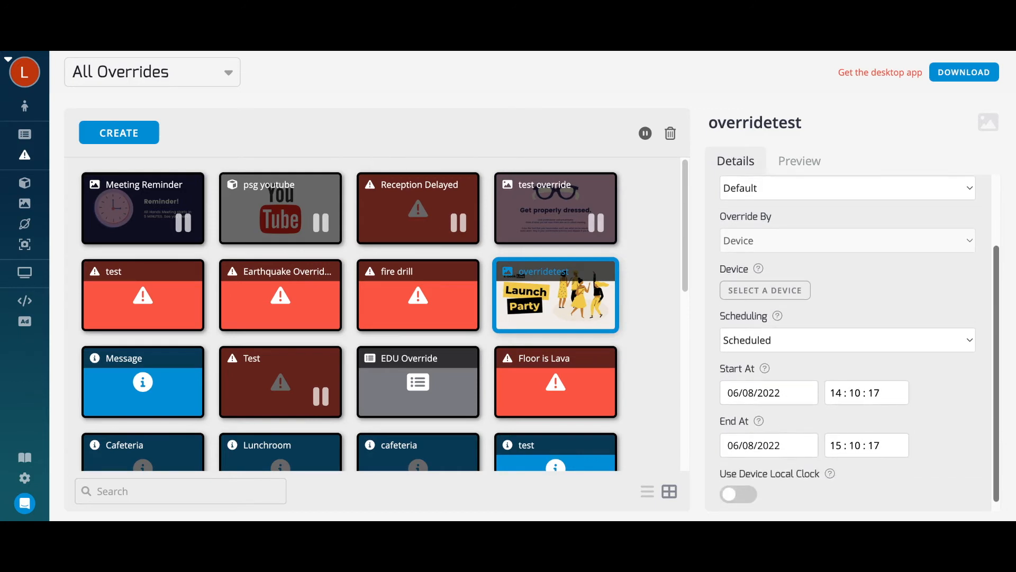
pyautogui.scroll(-3)
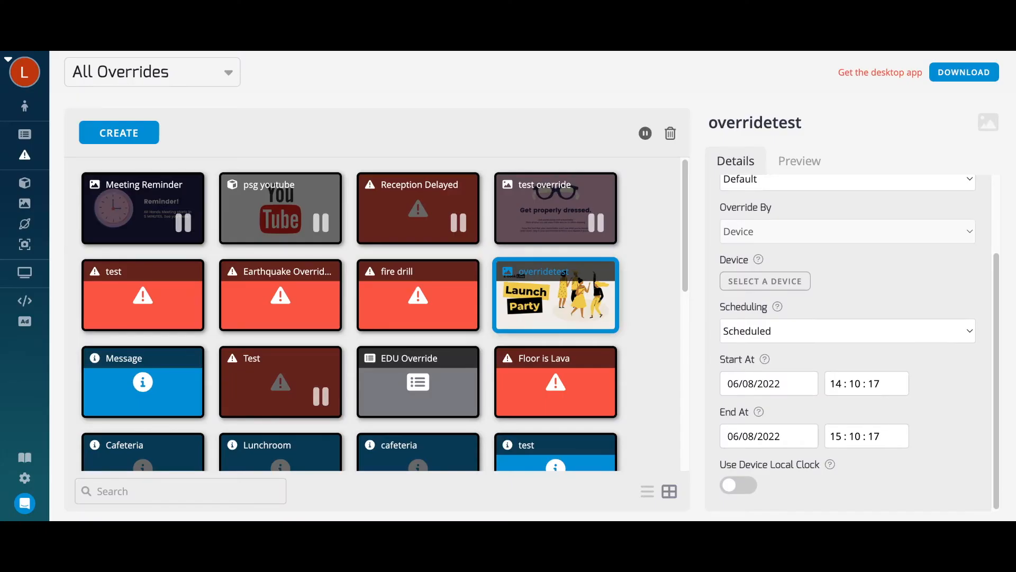
pyautogui.click(24, 134)
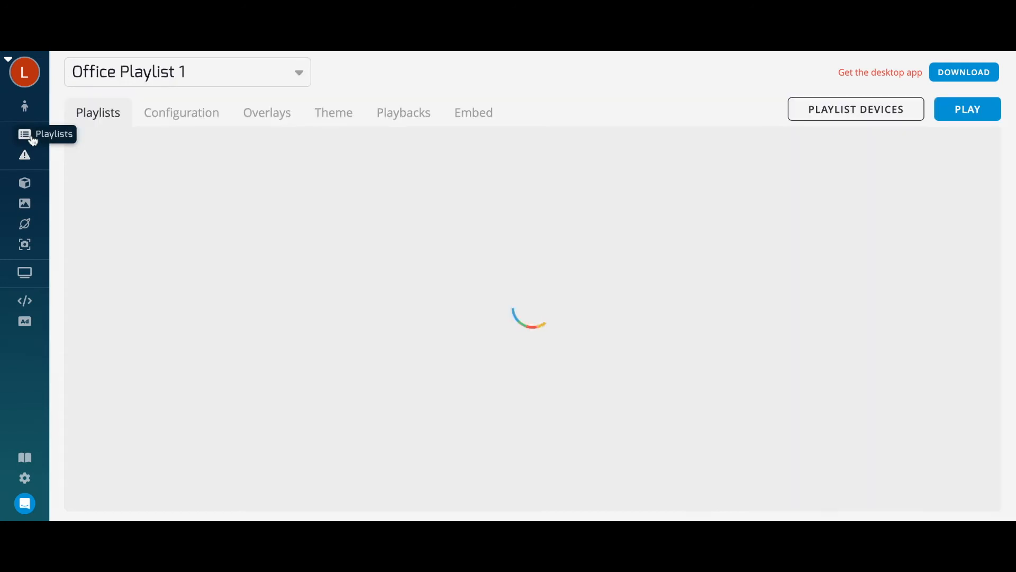
pyautogui.click(24, 134)
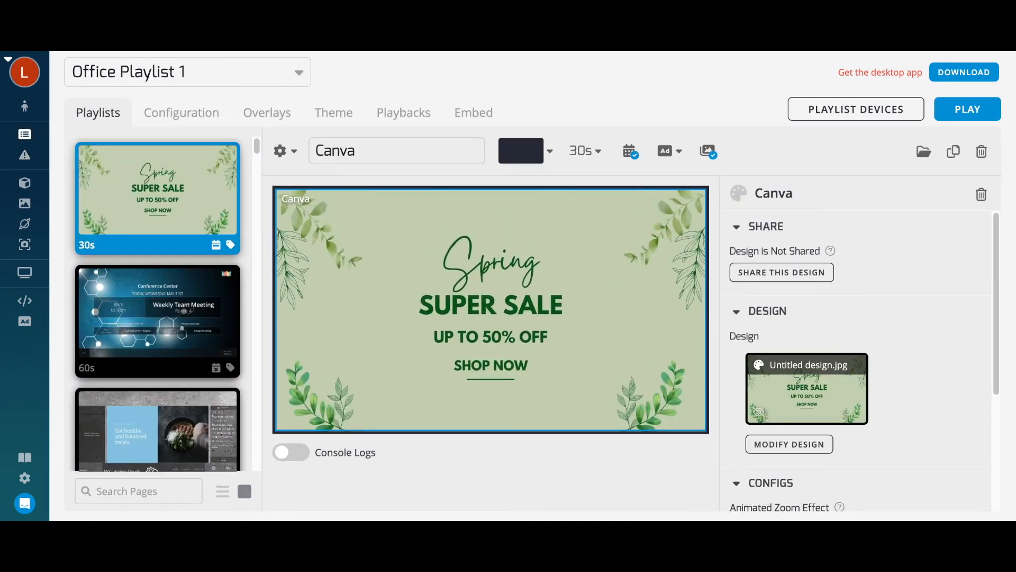
pyautogui.moveTo(24, 272)
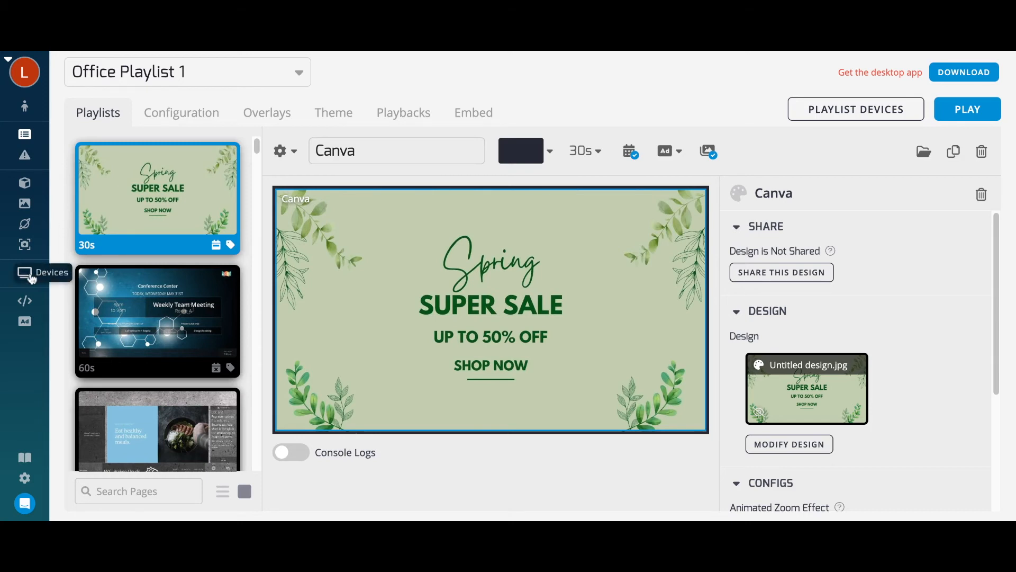
pyautogui.click(25, 273)
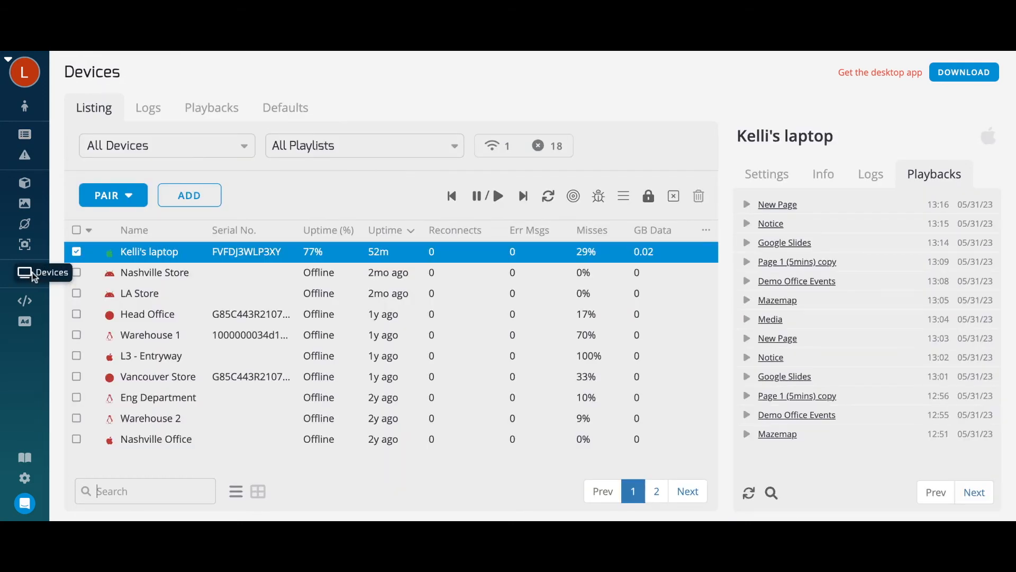
pyautogui.moveTo(61, 299)
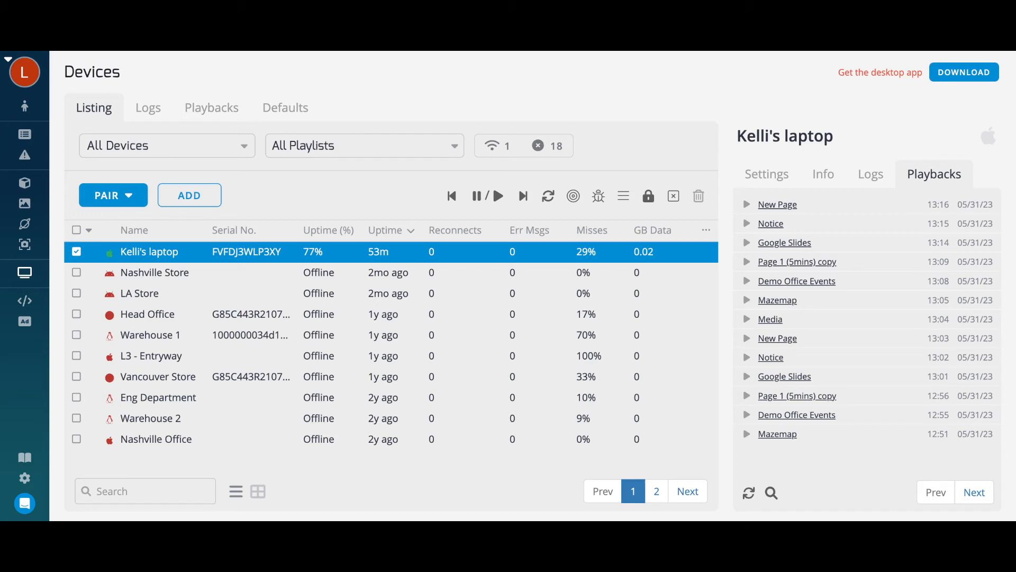
pyautogui.click(765, 174)
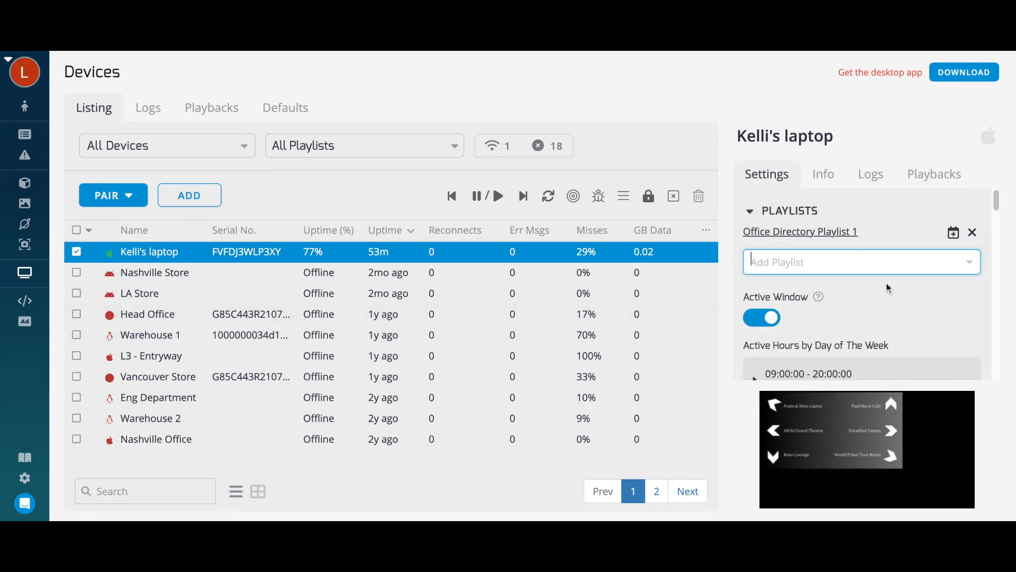
pyautogui.click(855, 261)
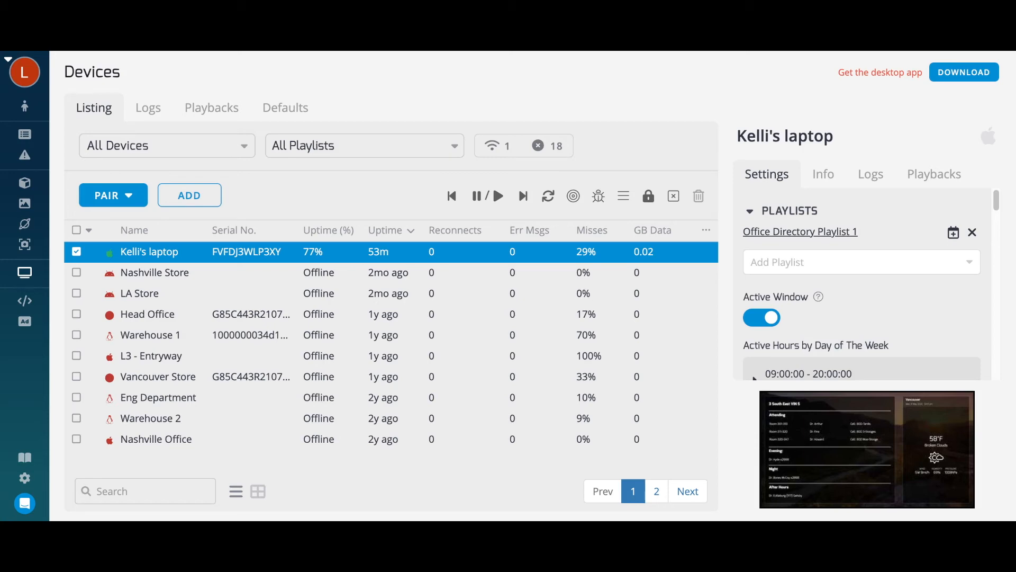
pyautogui.moveTo(952, 232)
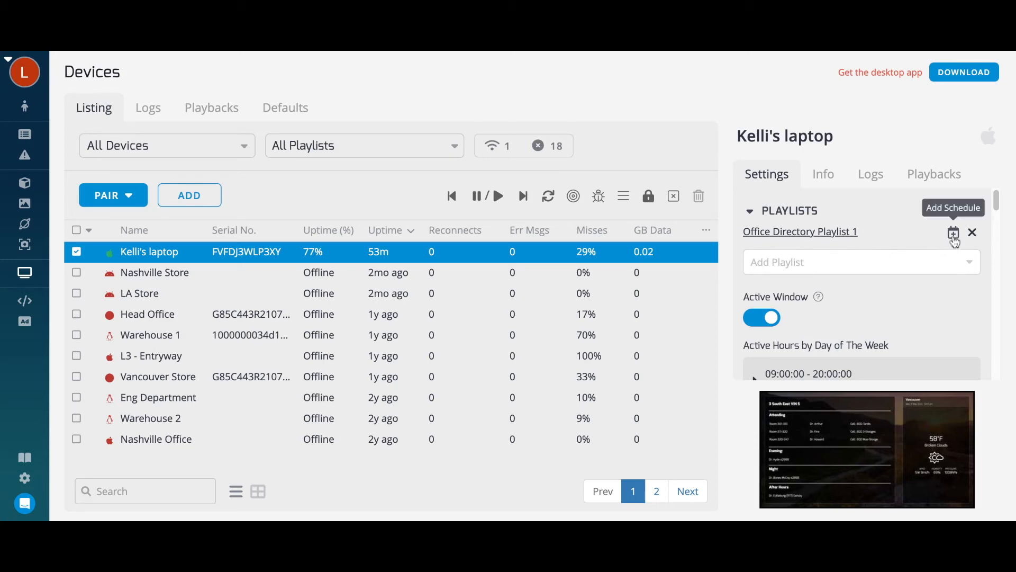
pyautogui.click(953, 232)
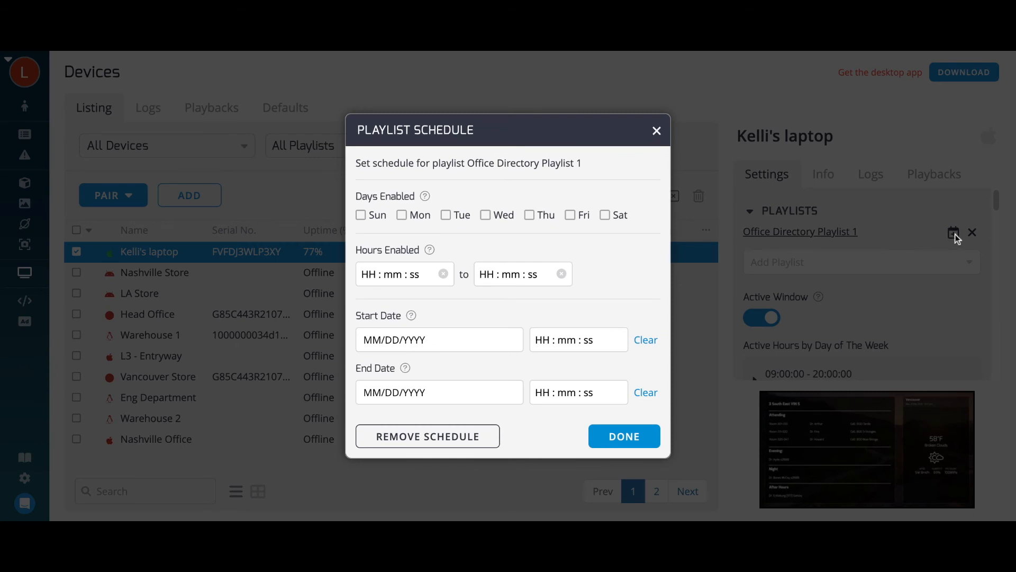
pyautogui.moveTo(958, 239)
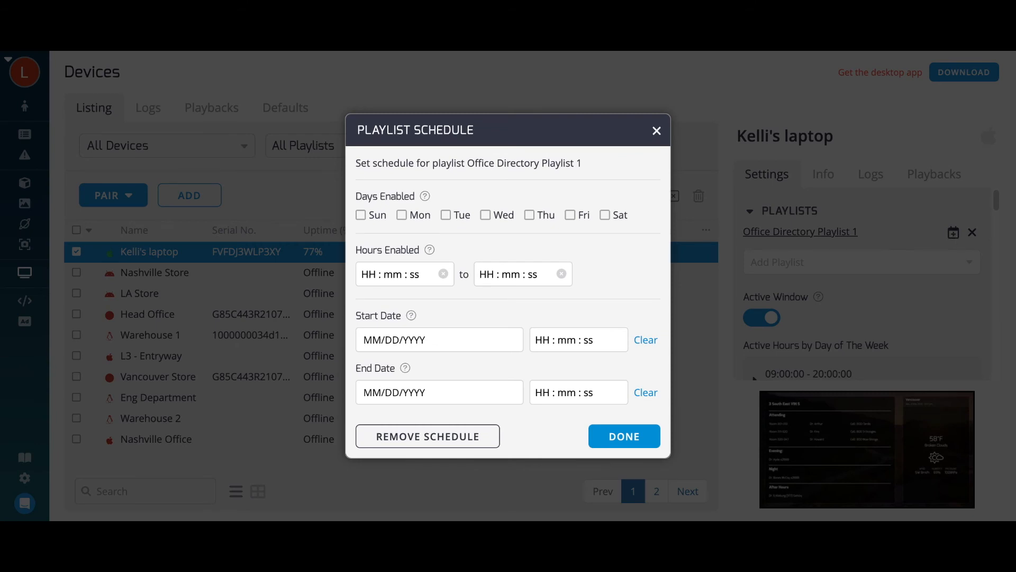
pyautogui.moveTo(778, 196)
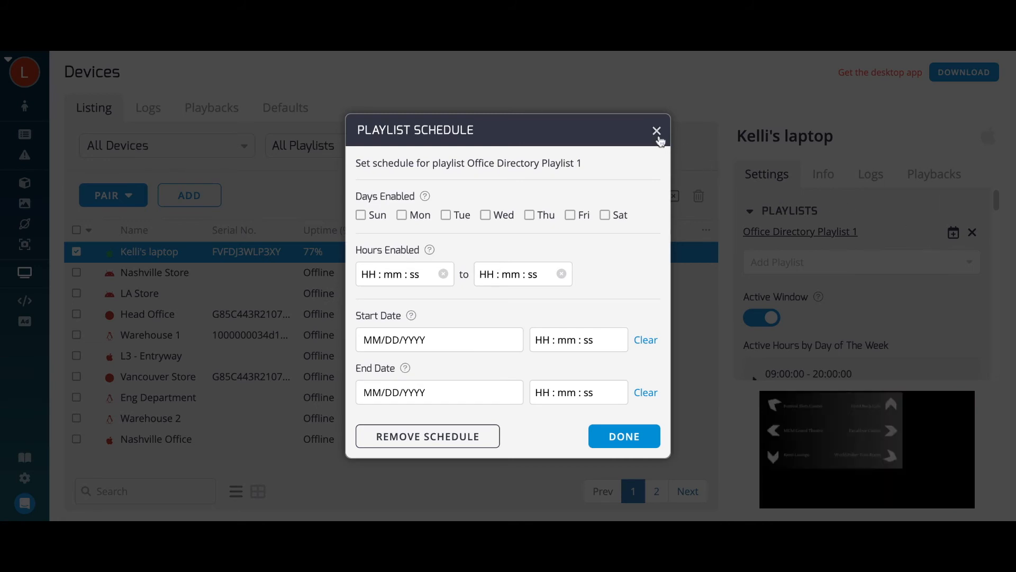
pyautogui.click(656, 131)
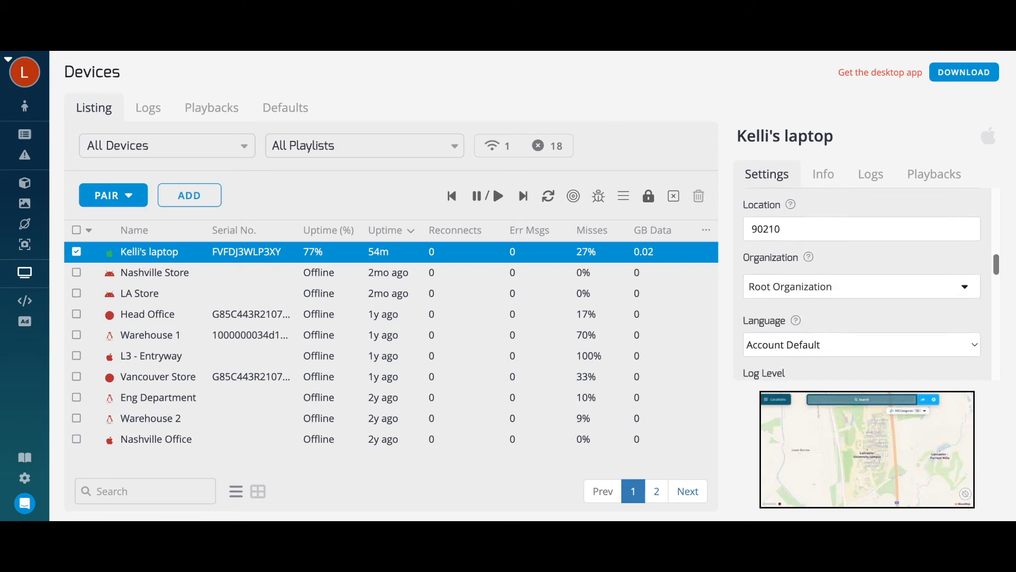
pyautogui.scroll(-3)
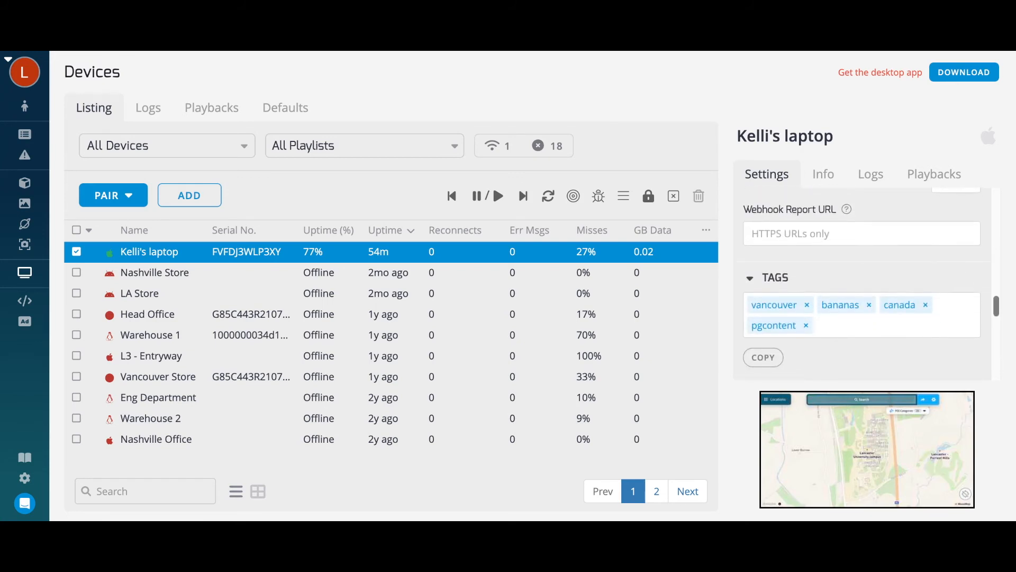
pyautogui.scroll(-3)
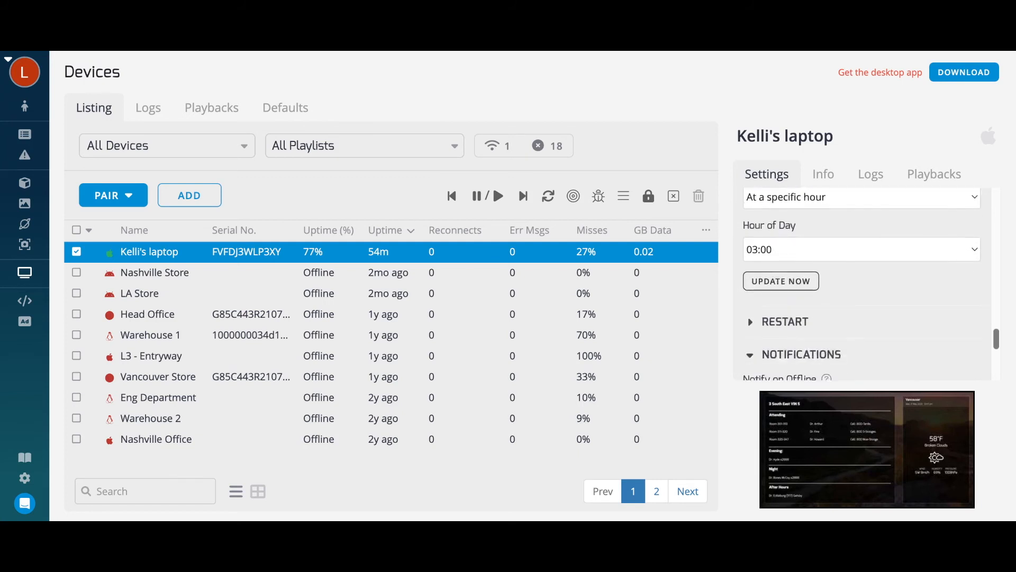
pyautogui.scroll(-3)
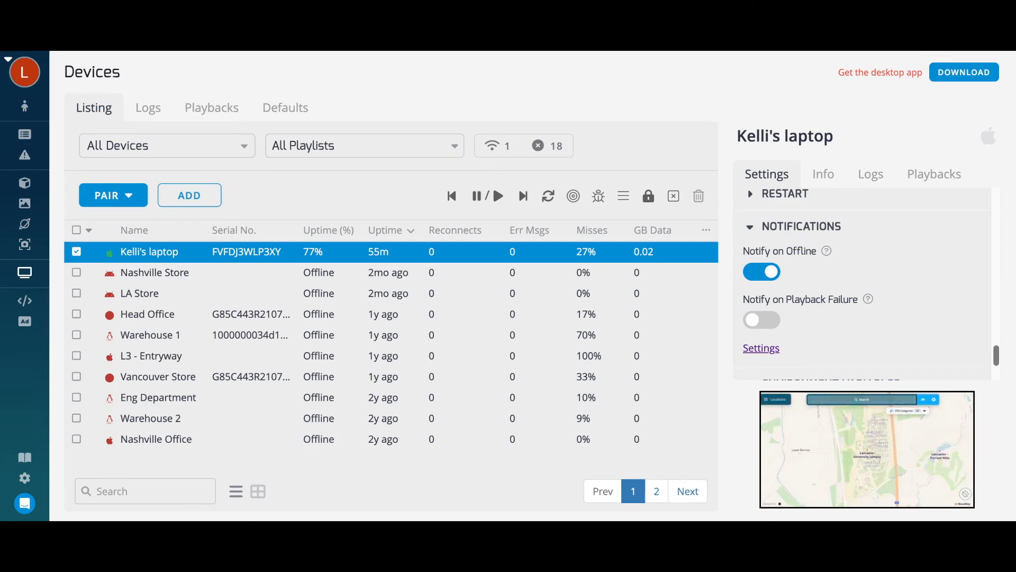
pyautogui.moveTo(871, 178)
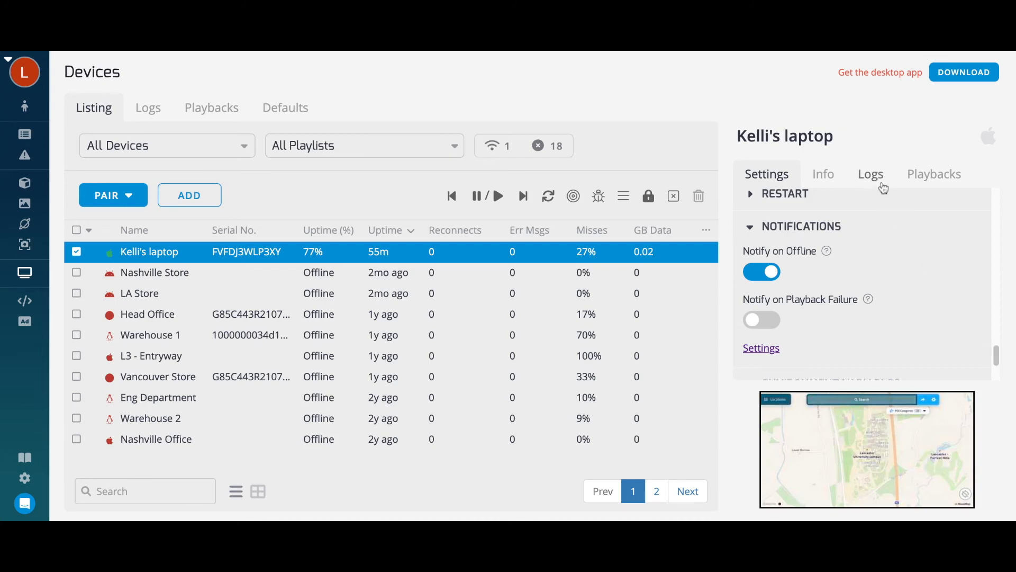
# - Review the laptop's event logs, then its playback history of Mazemap, Media and Google Slides pages
pyautogui.click(870, 173)
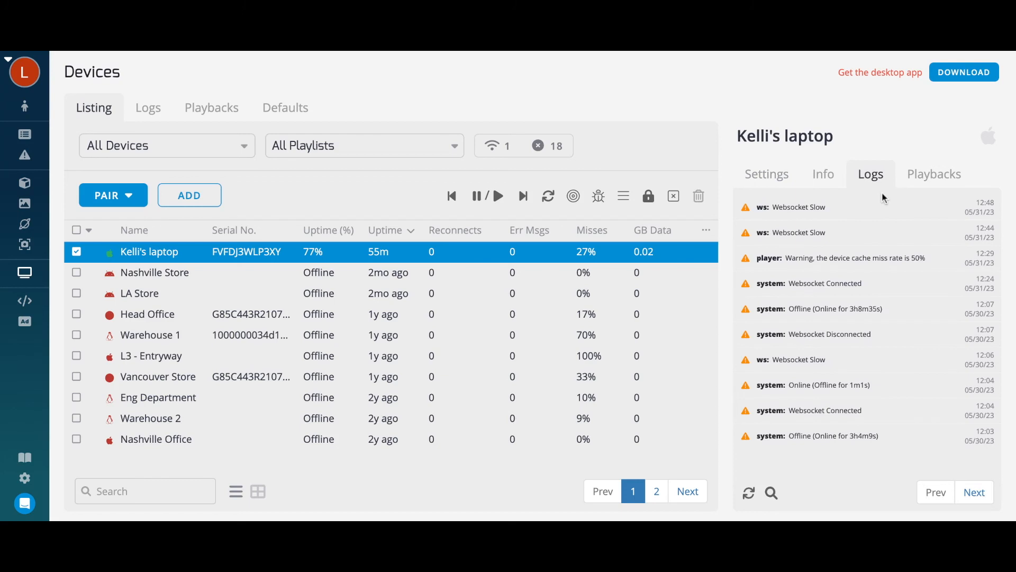
pyautogui.moveTo(919, 188)
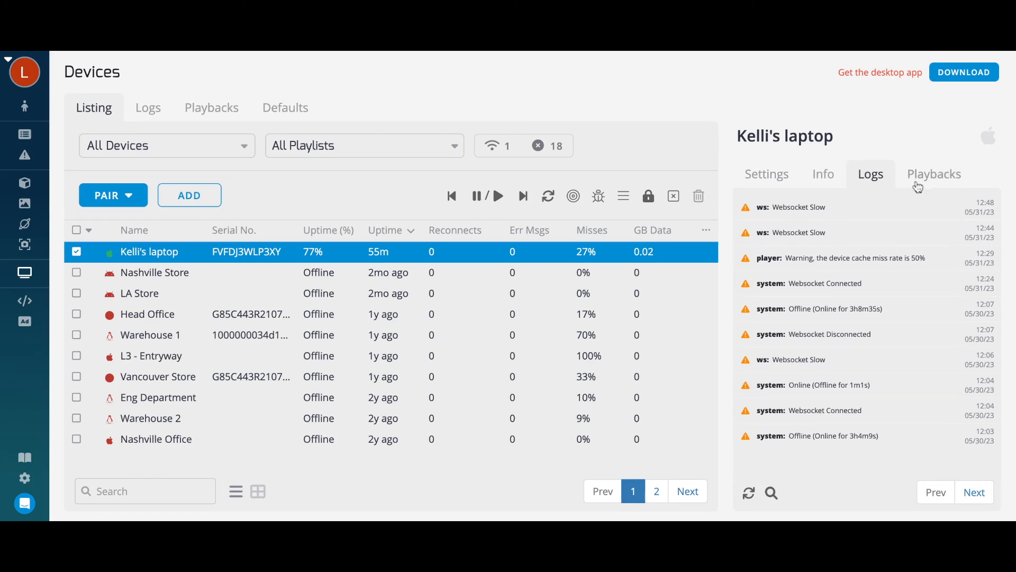
pyautogui.click(935, 174)
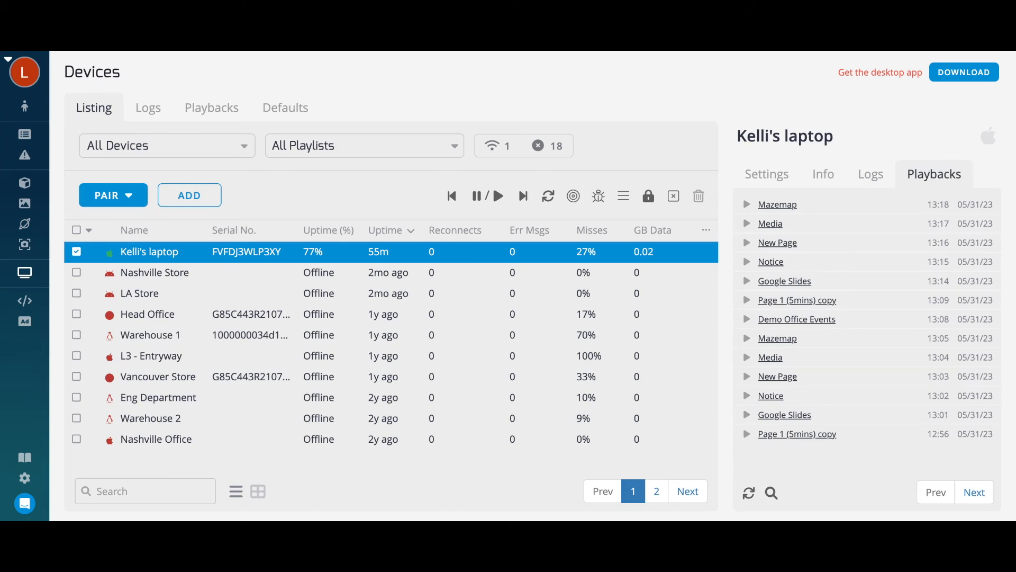
pyautogui.moveTo(424, 183)
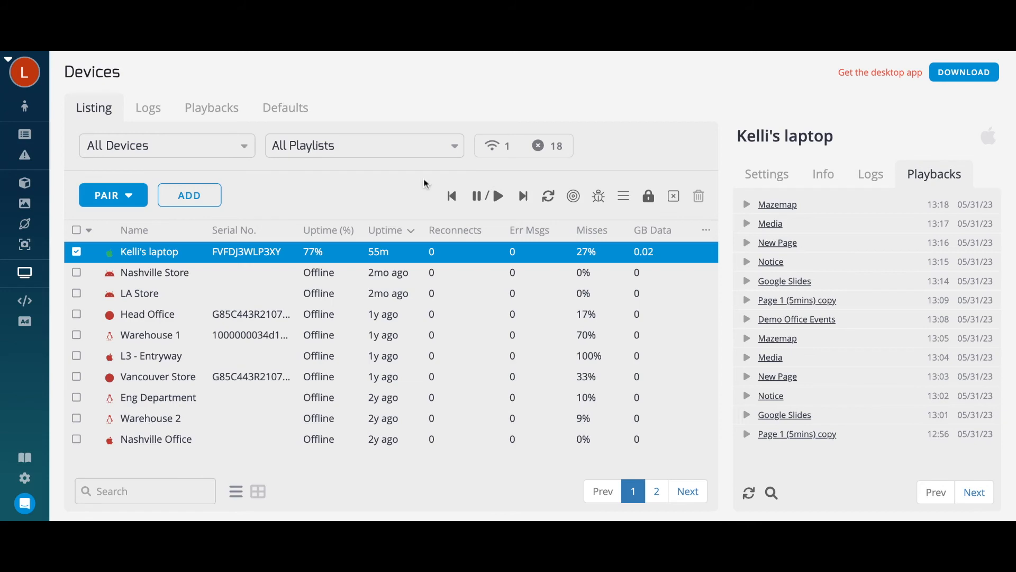
# - Show the account Settings About section with app build version 23.5.1
pyautogui.click(188, 195)
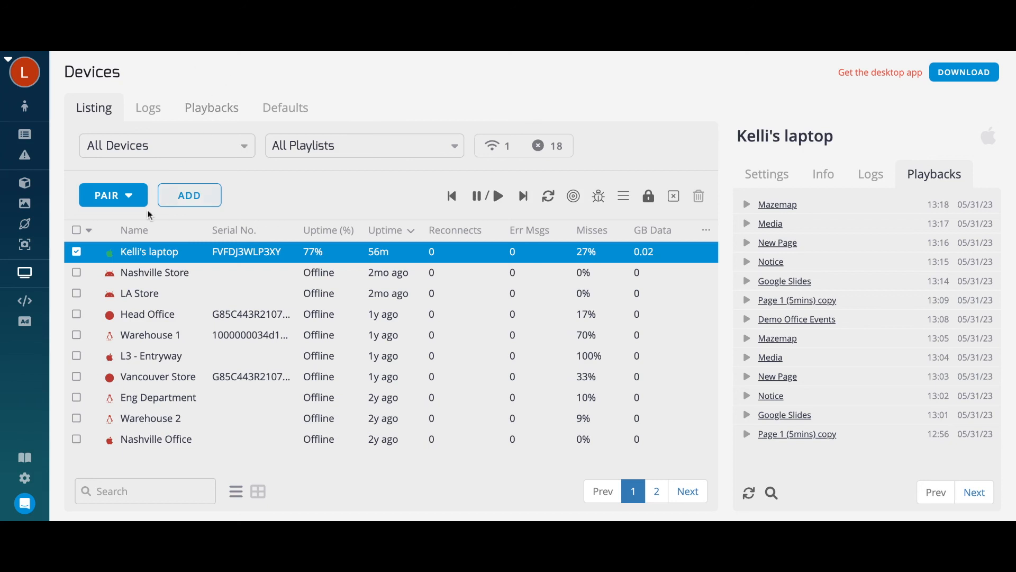
pyautogui.click(24, 478)
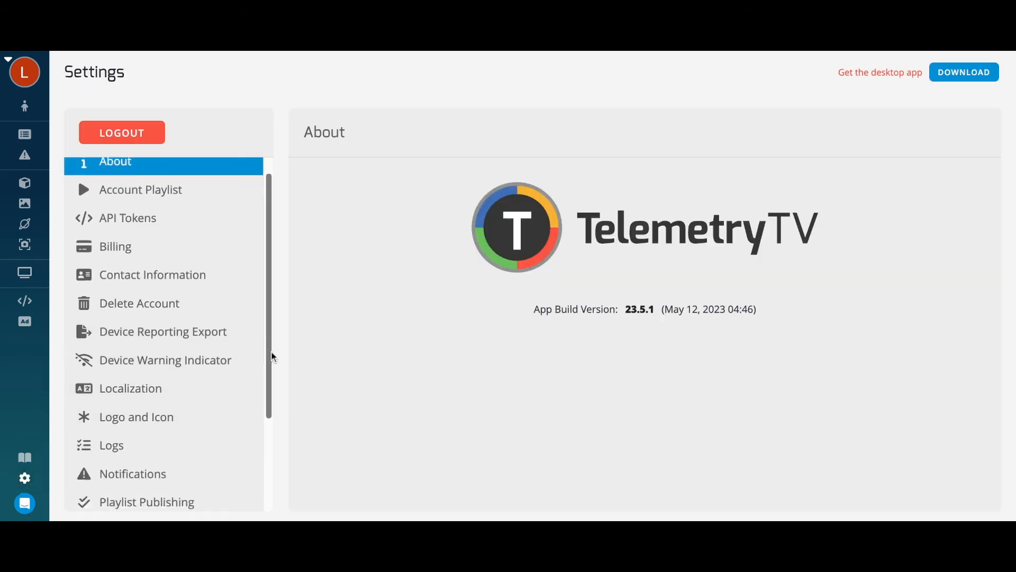
# - Review the administrator group's playlist folder access and its all-enabled permissions in Users and Groups
pyautogui.scroll(-3)
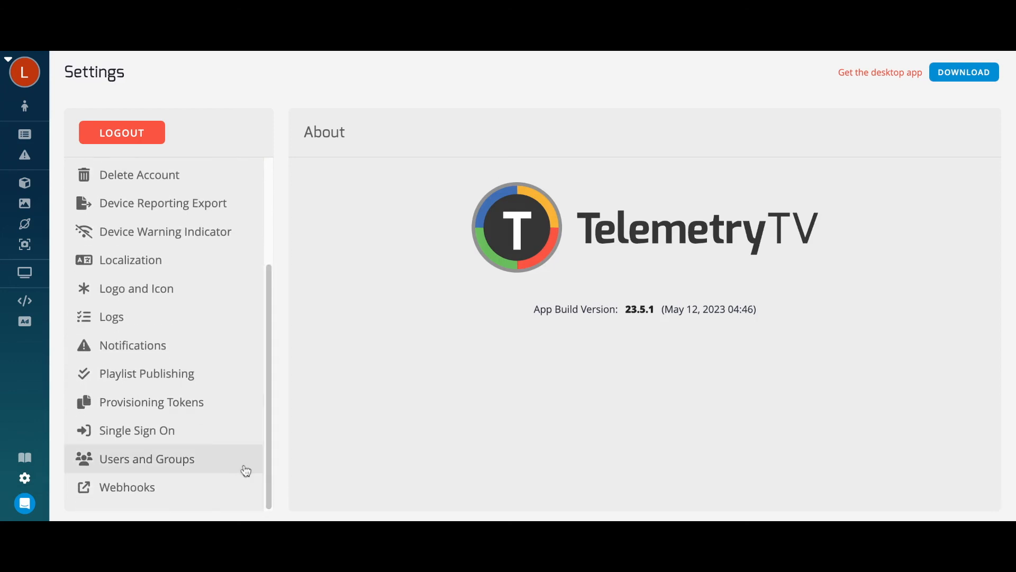
pyautogui.click(146, 458)
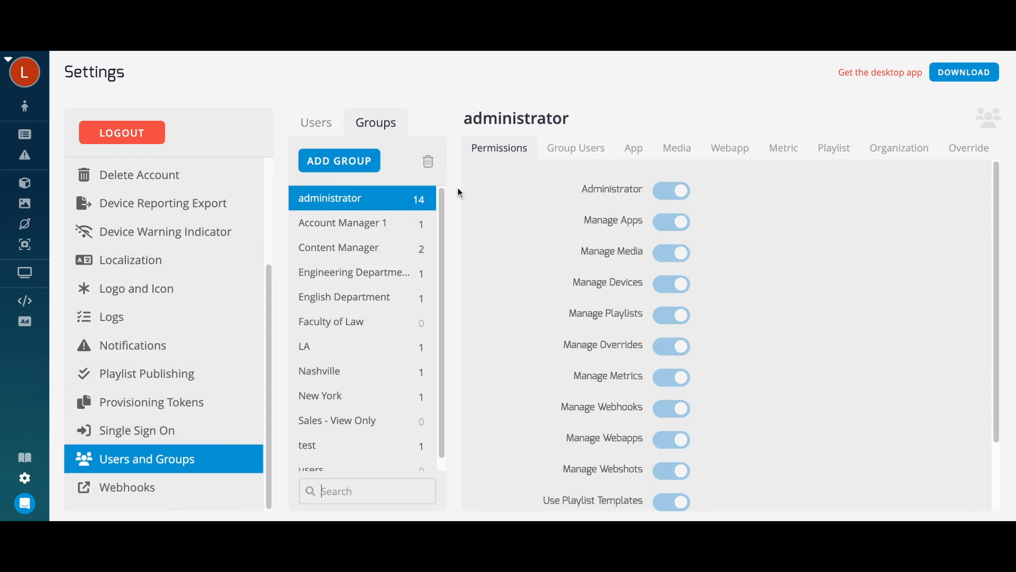
pyautogui.moveTo(462, 194)
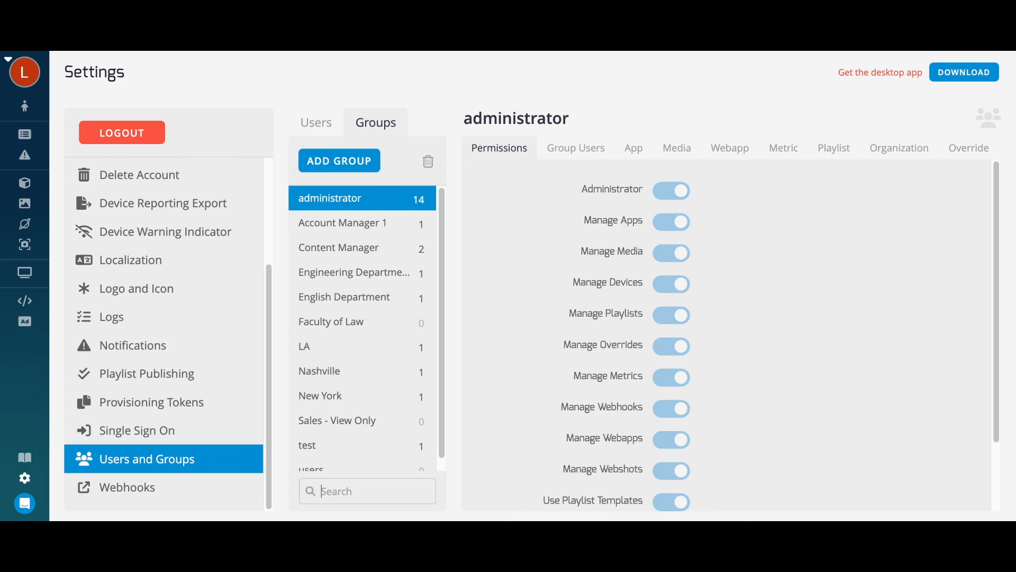
pyautogui.moveTo(575, 148)
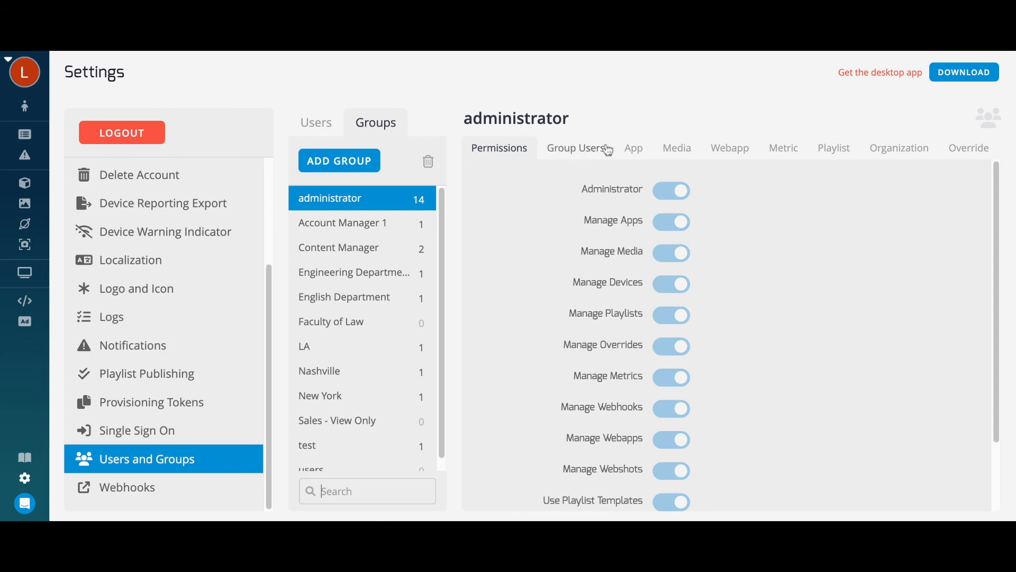
pyautogui.moveTo(633, 148)
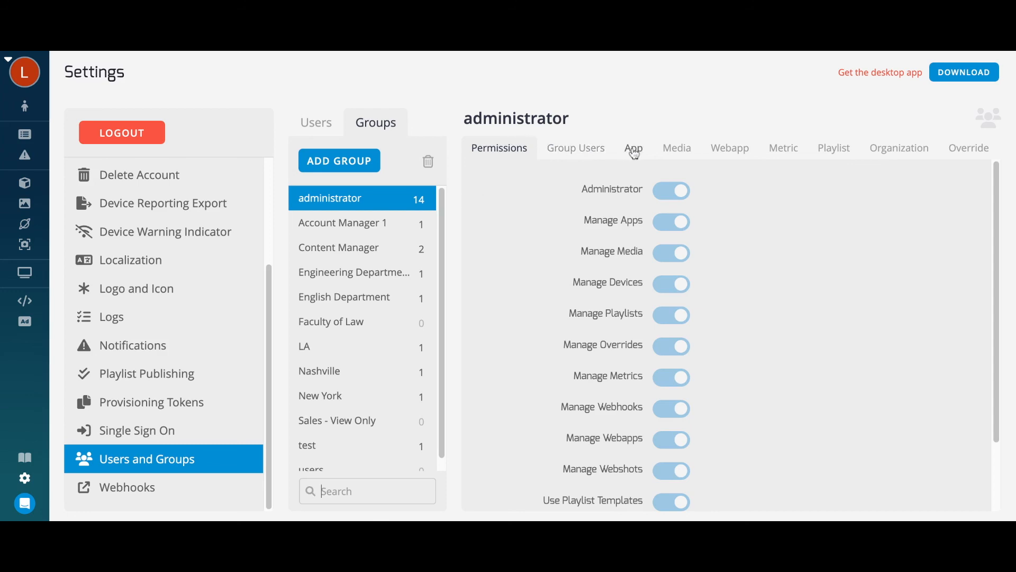
pyautogui.moveTo(783, 148)
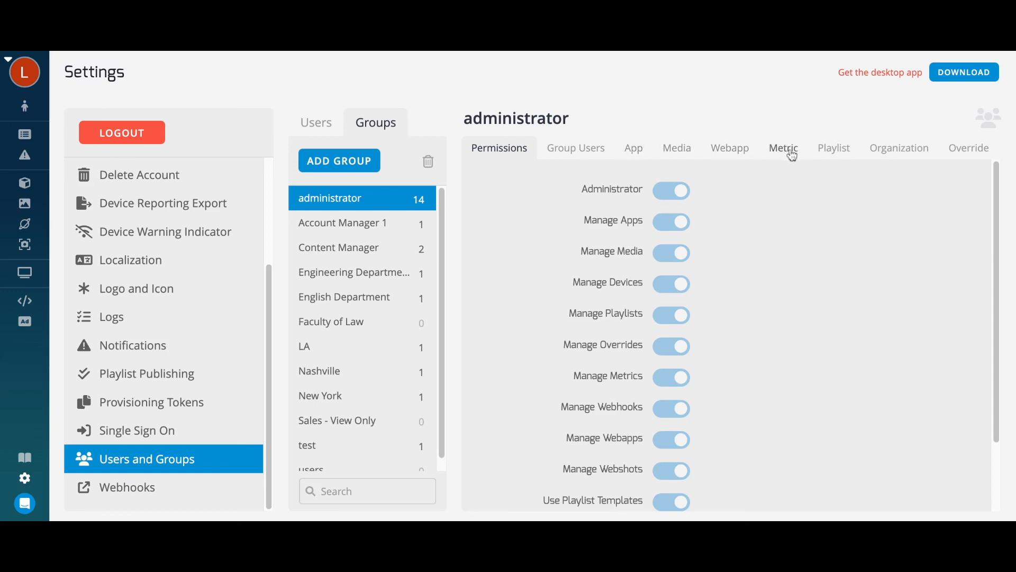
pyautogui.click(832, 148)
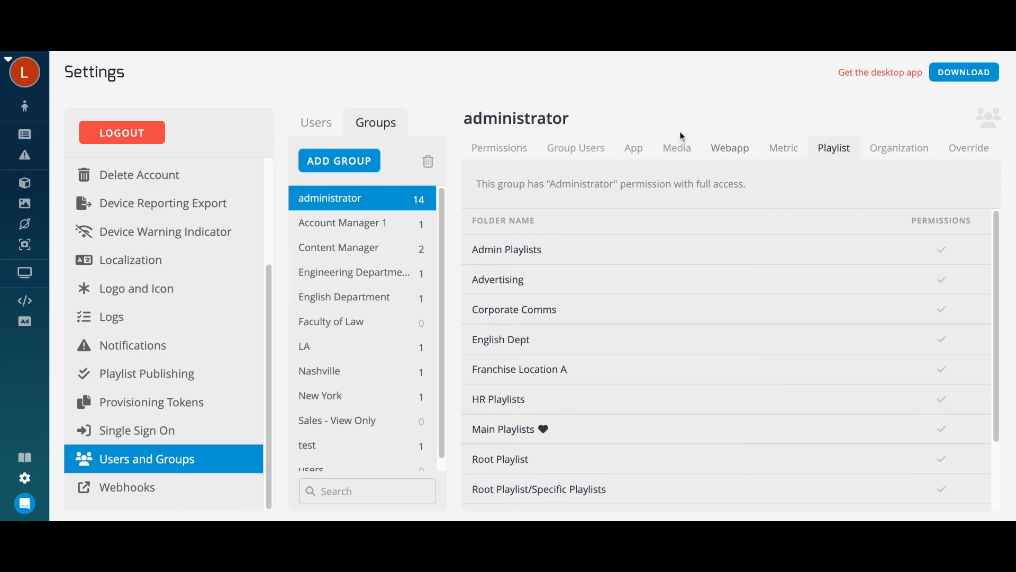
pyautogui.click(499, 147)
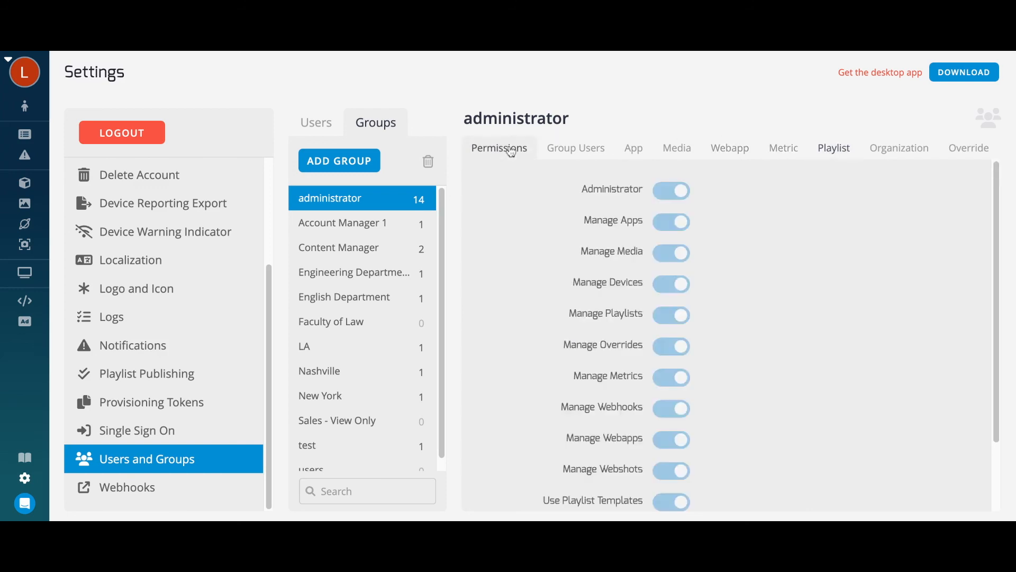
pyautogui.moveTo(400, 214)
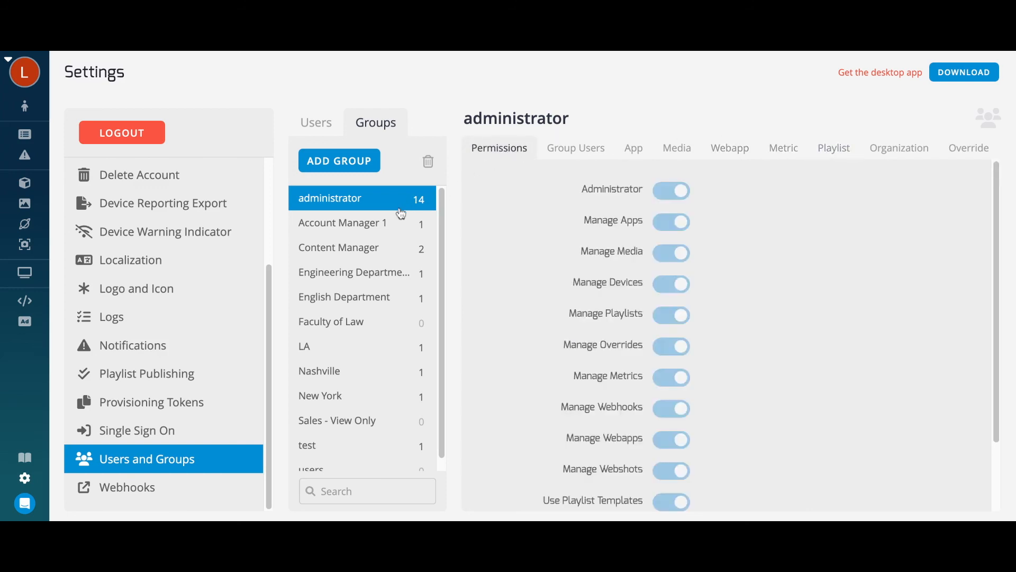
# - Review the Account Manager 1, Content Manager and Engineering Department permissions, then return to the playlists
pyautogui.click(342, 223)
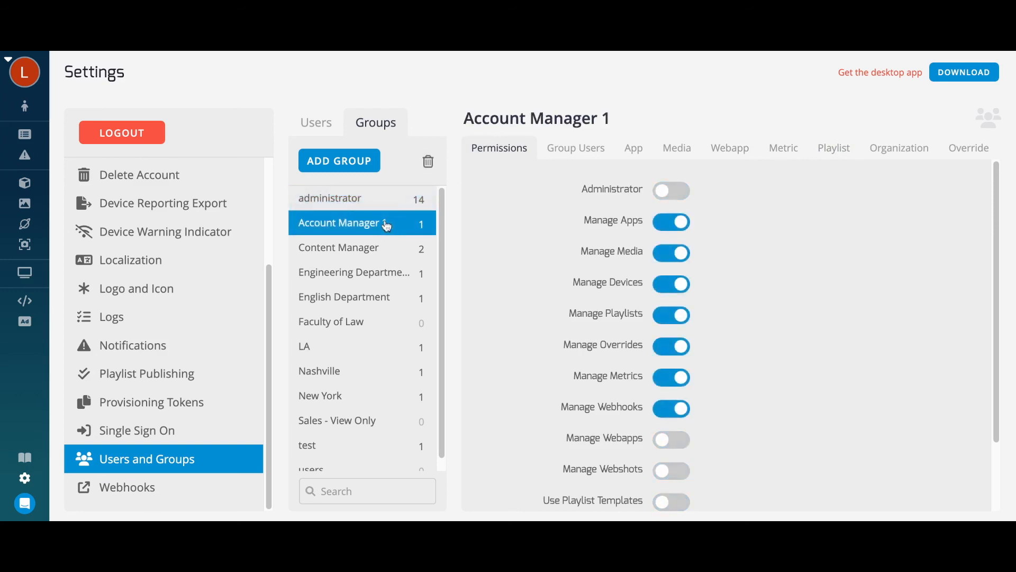
pyautogui.click(338, 247)
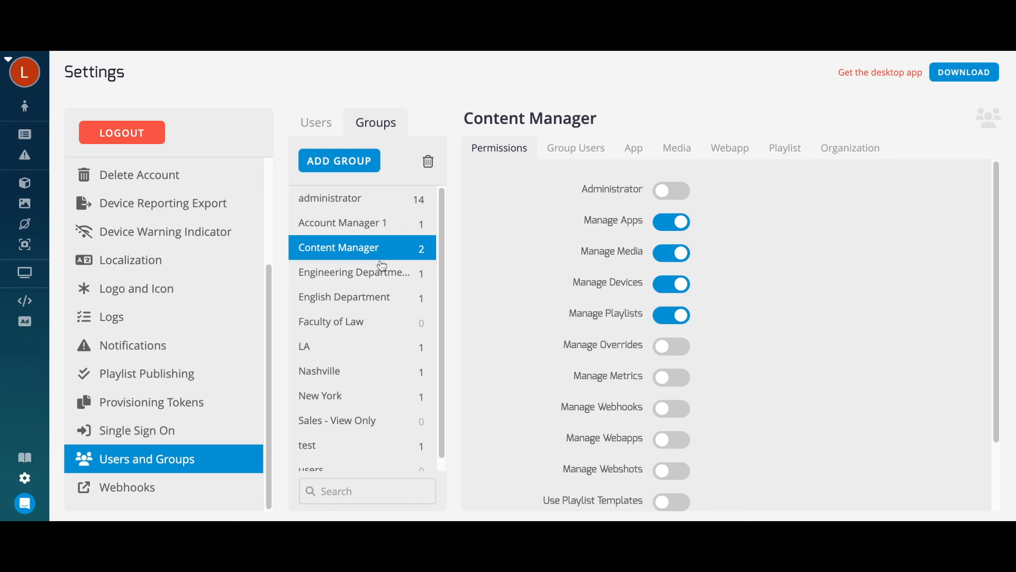
pyautogui.click(354, 272)
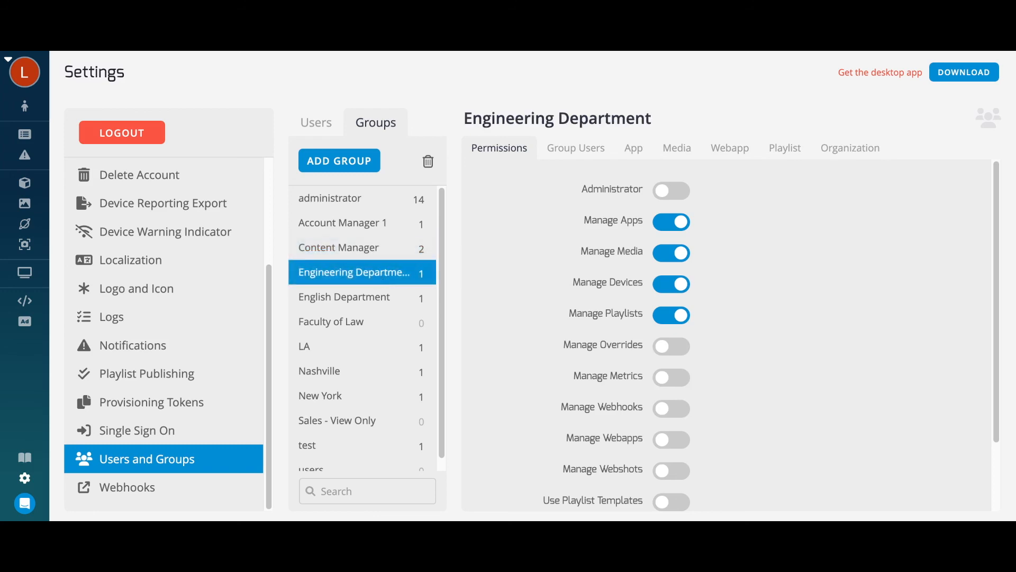
pyautogui.click(25, 135)
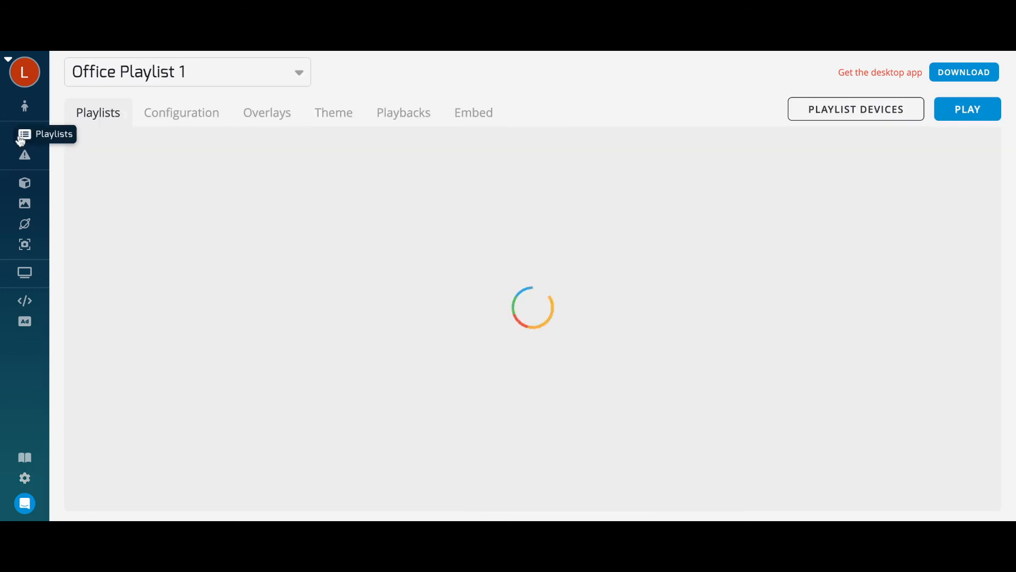